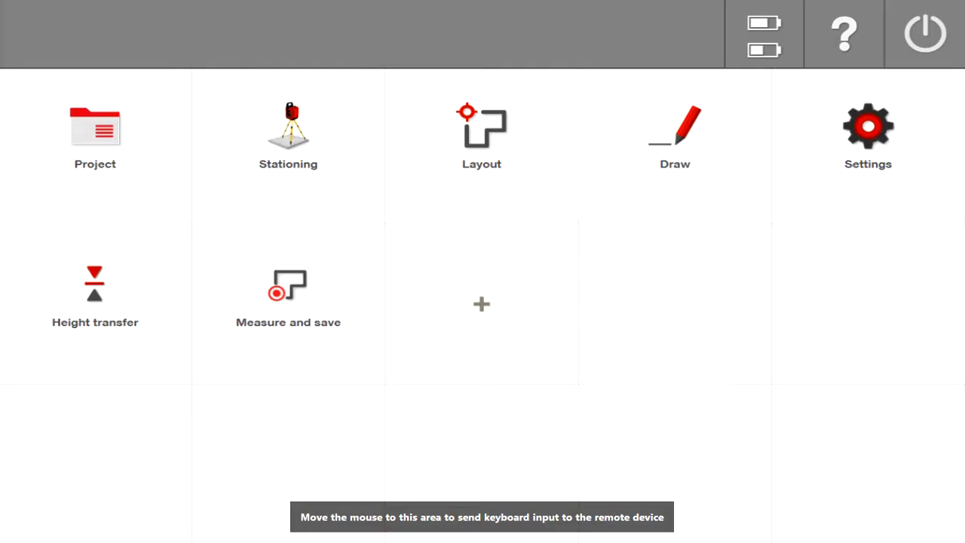
mouse_move(961, 240)
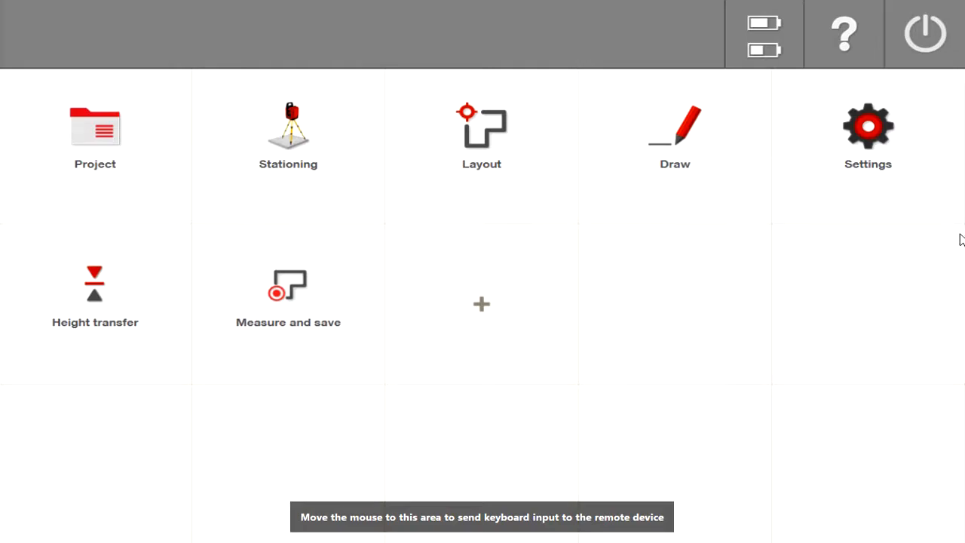
mouse_move(787, 208)
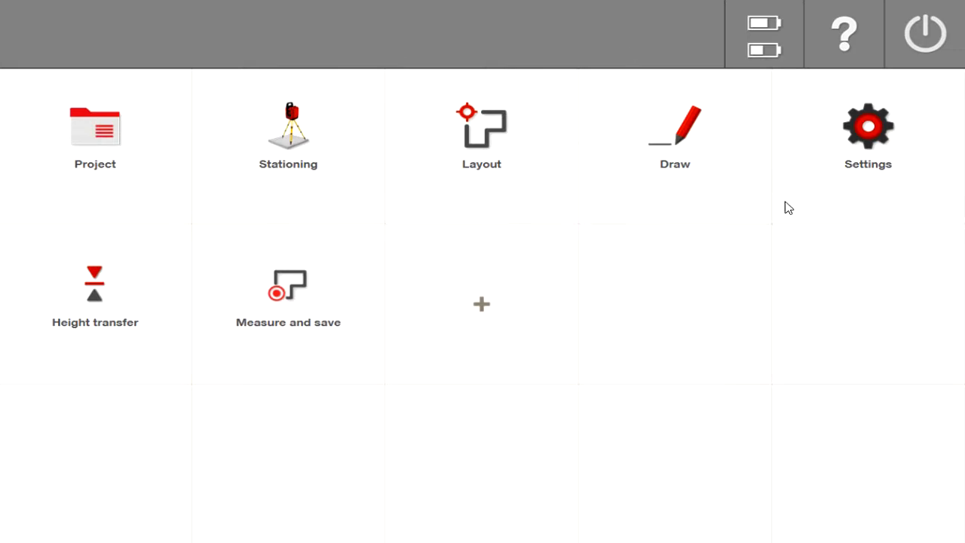
mouse_move(787, 221)
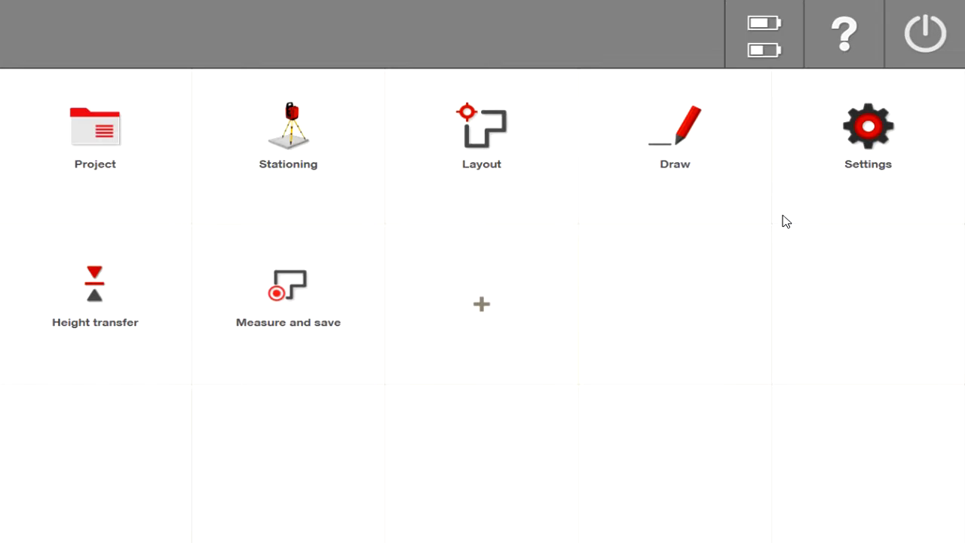
mouse_move(862, 144)
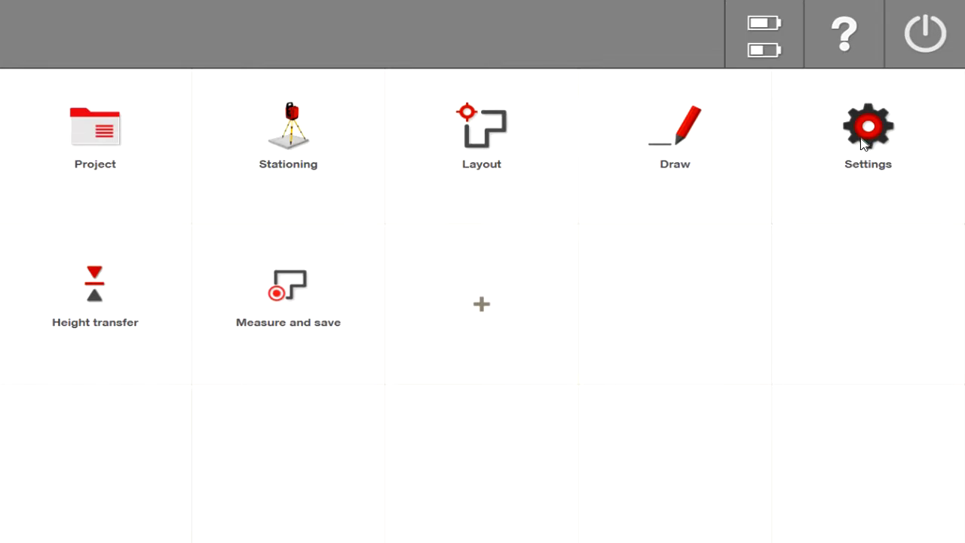
Show System info with software 3.0.0.9, then reveal the Remote and Data support options
click(868, 136)
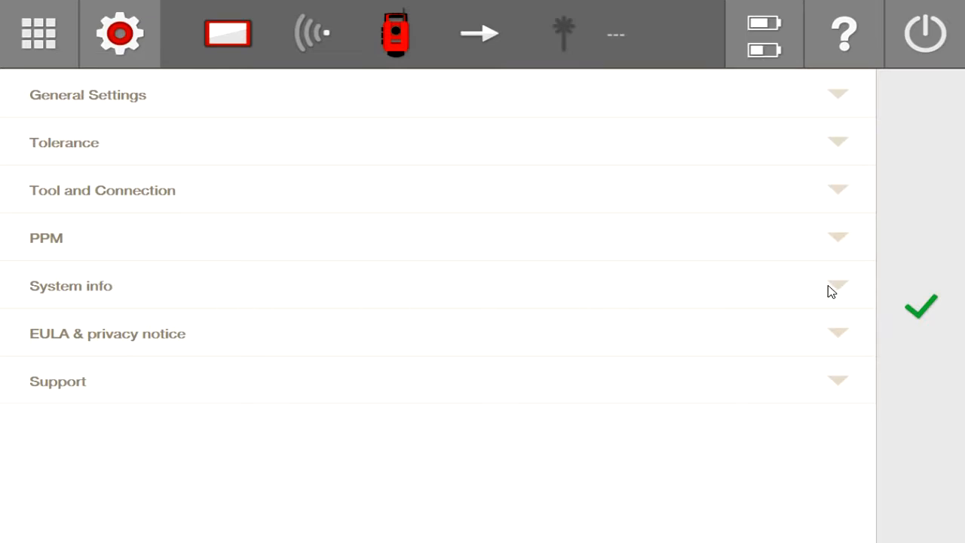
click(71, 286)
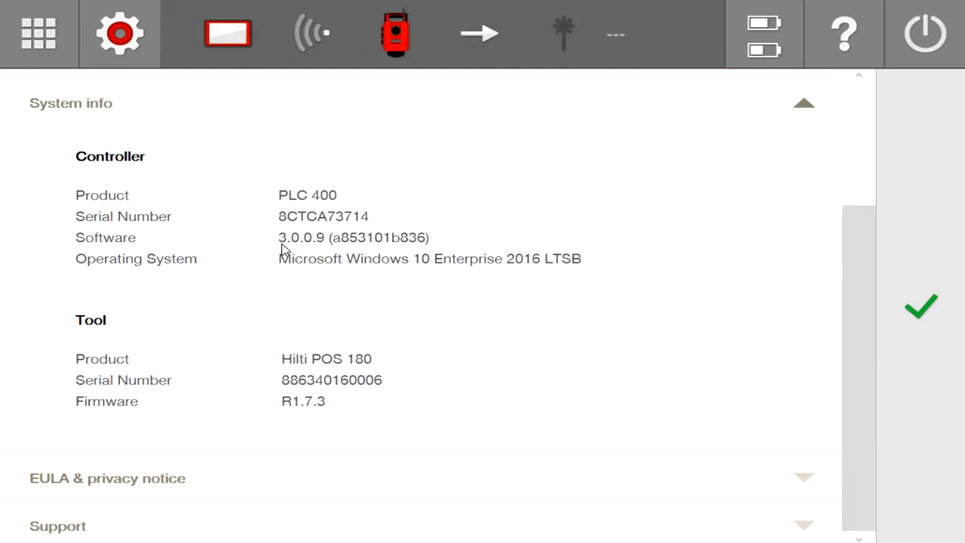
mouse_move(320, 250)
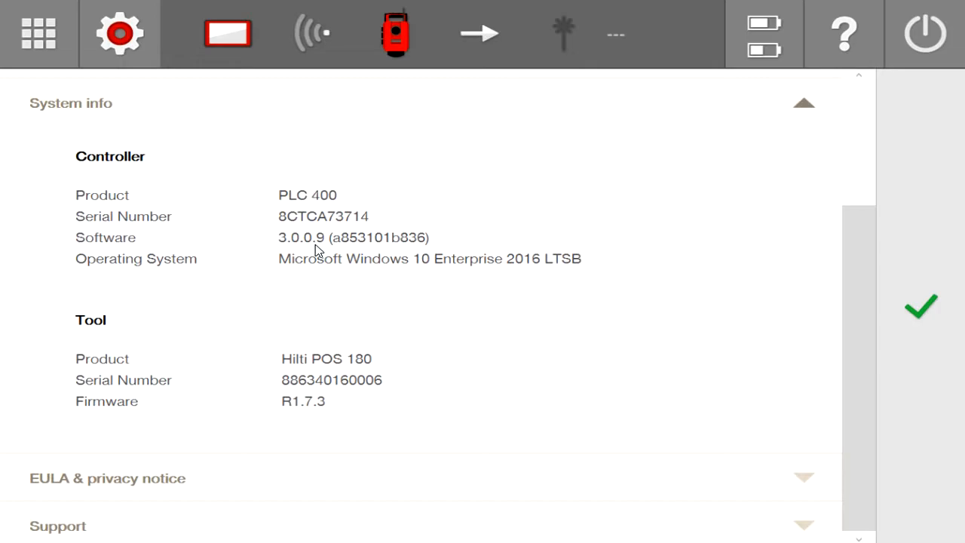
scroll(down, 3)
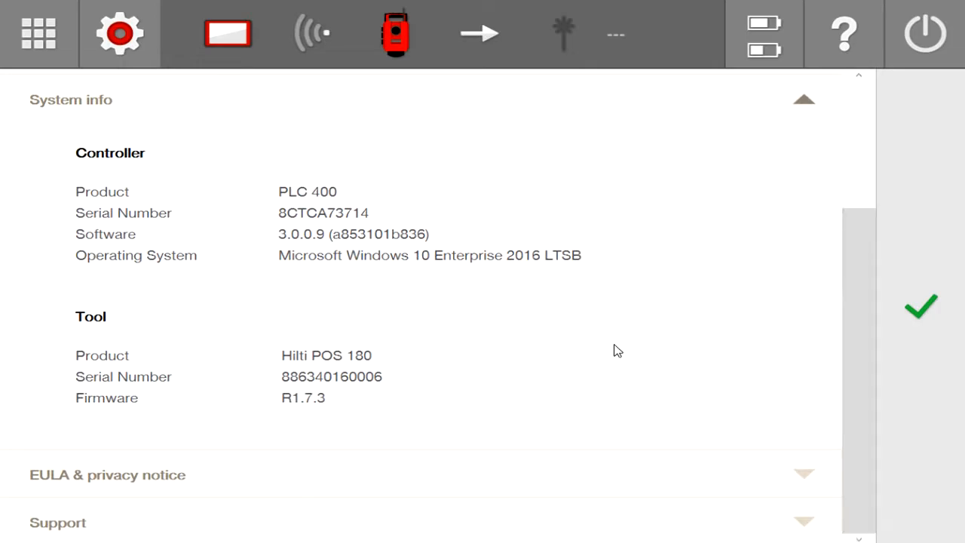
mouse_move(312, 525)
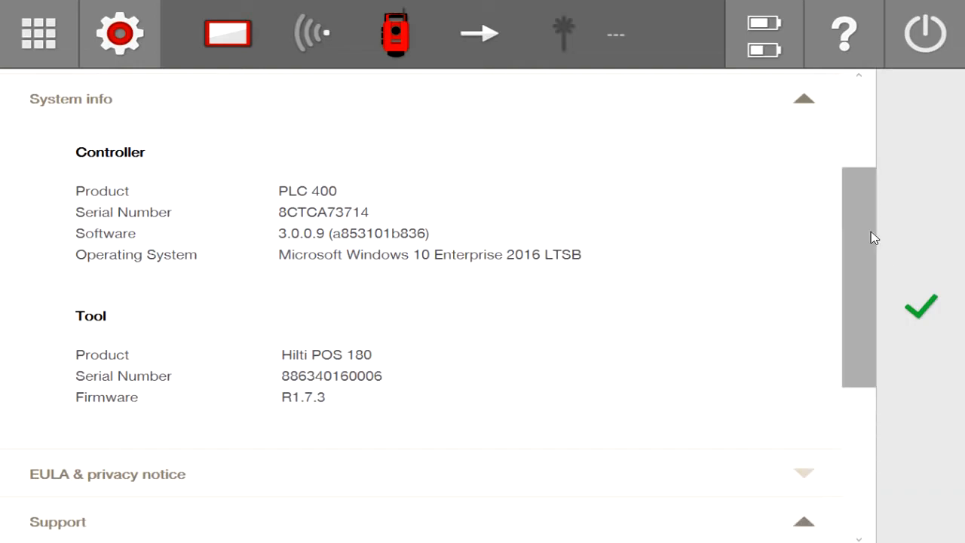
scroll(down, 3)
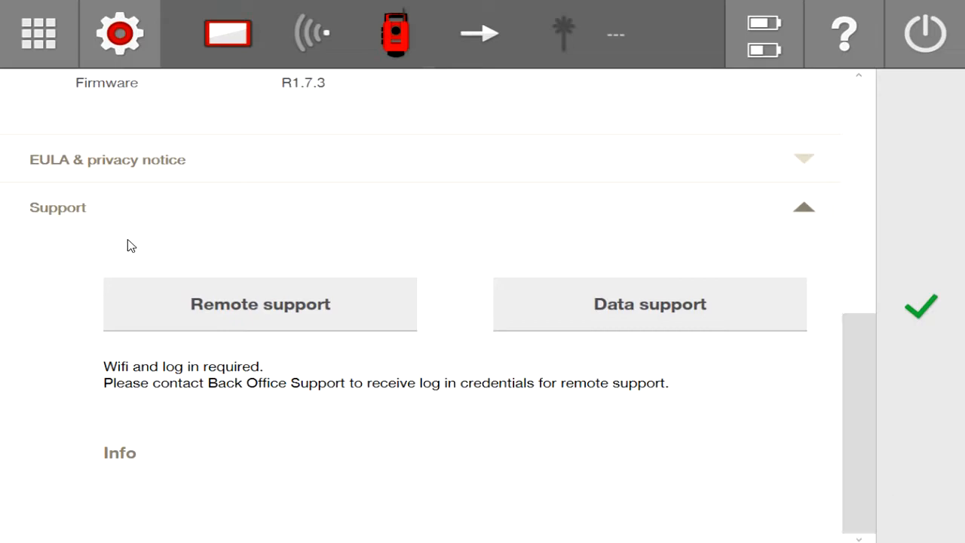
mouse_move(428, 350)
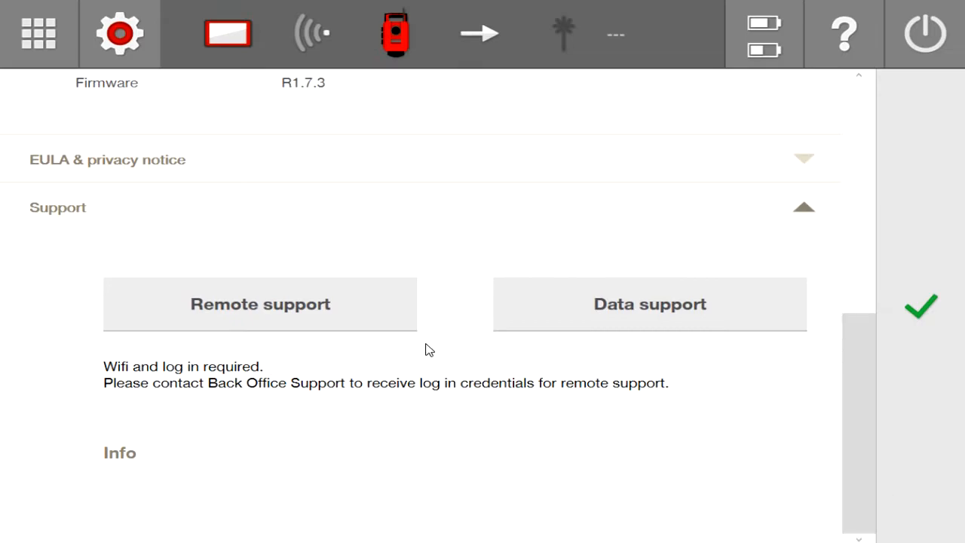
mouse_move(423, 352)
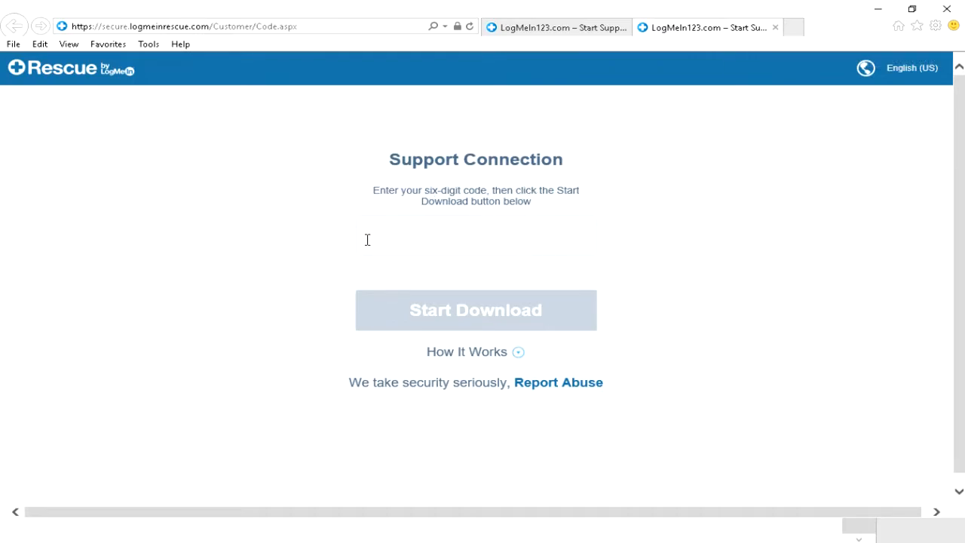
mouse_move(568, 238)
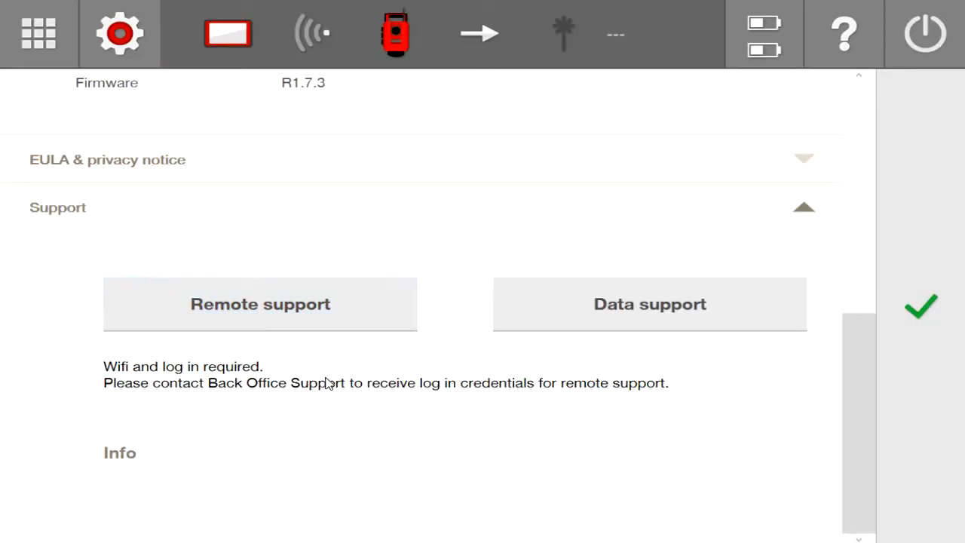
mouse_move(300, 427)
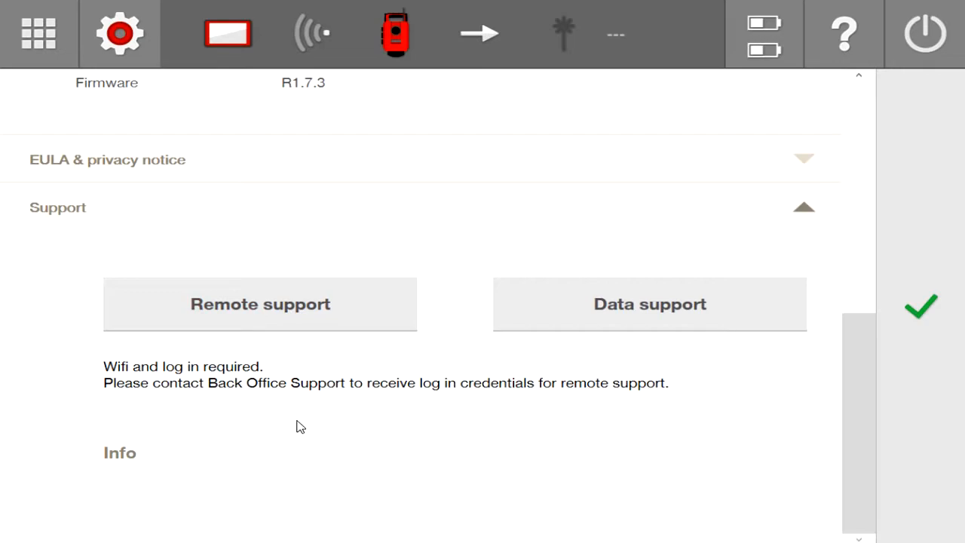
mouse_move(135, 444)
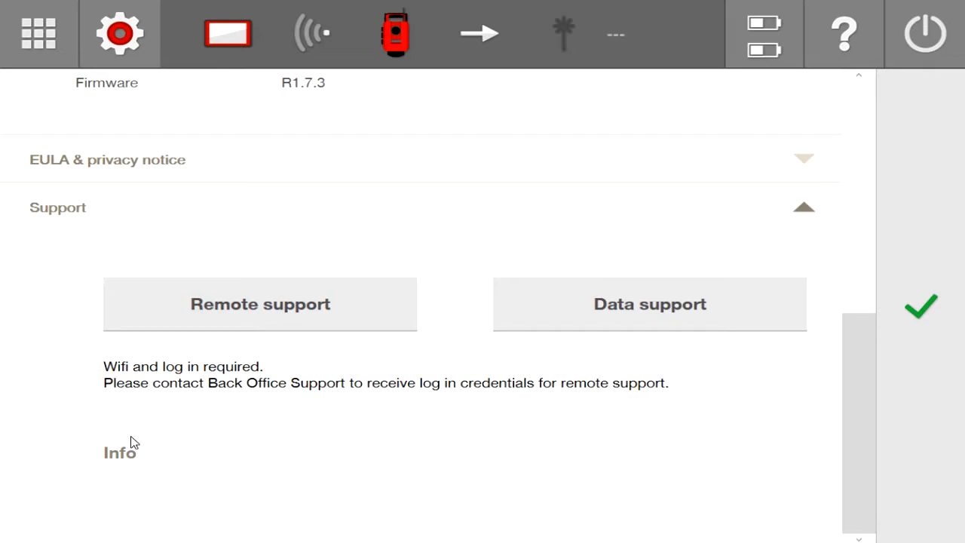
mouse_move(157, 478)
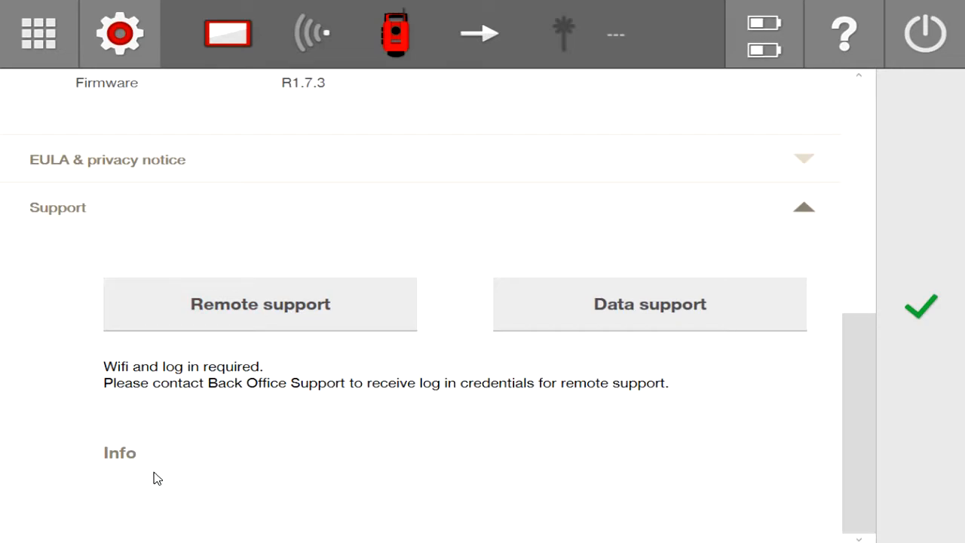
mouse_move(148, 532)
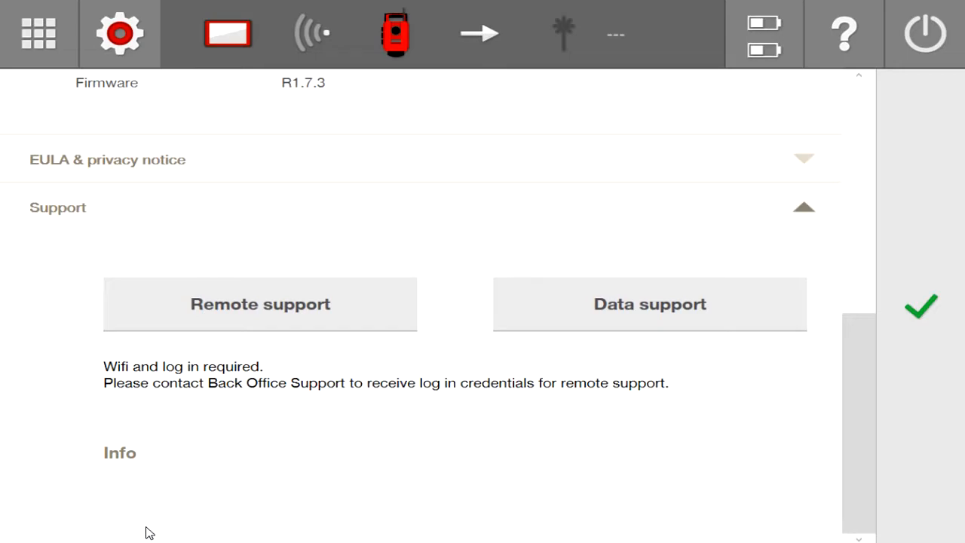
mouse_move(263, 500)
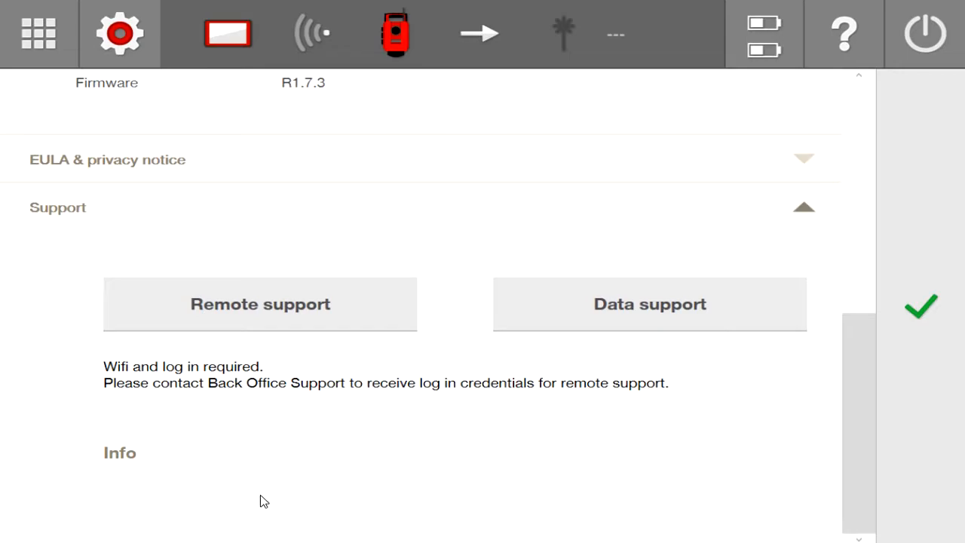
mouse_move(53, 452)
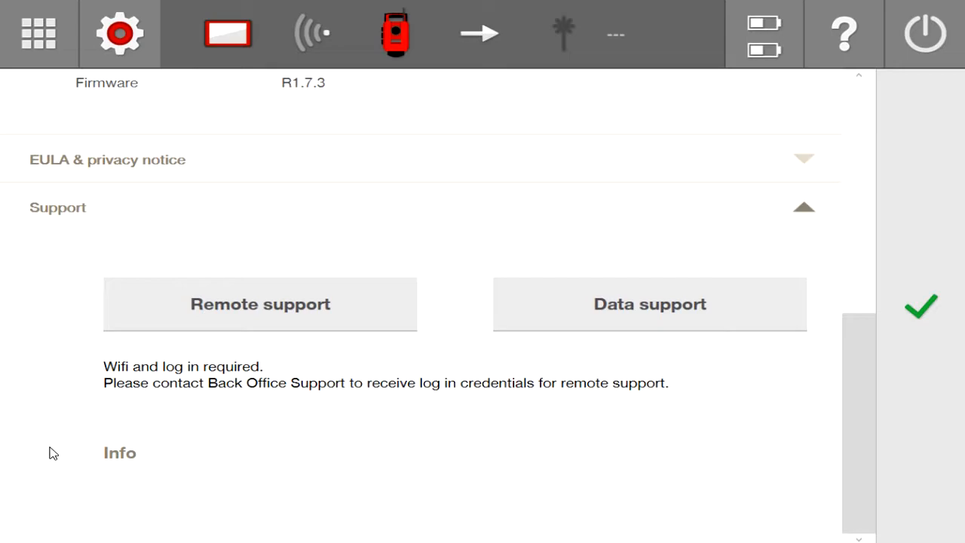
mouse_move(125, 443)
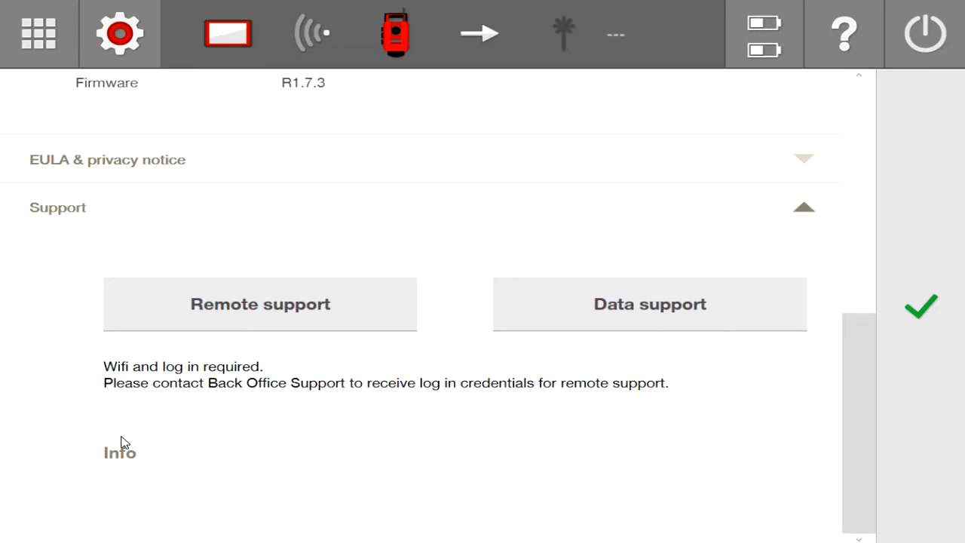
mouse_move(123, 437)
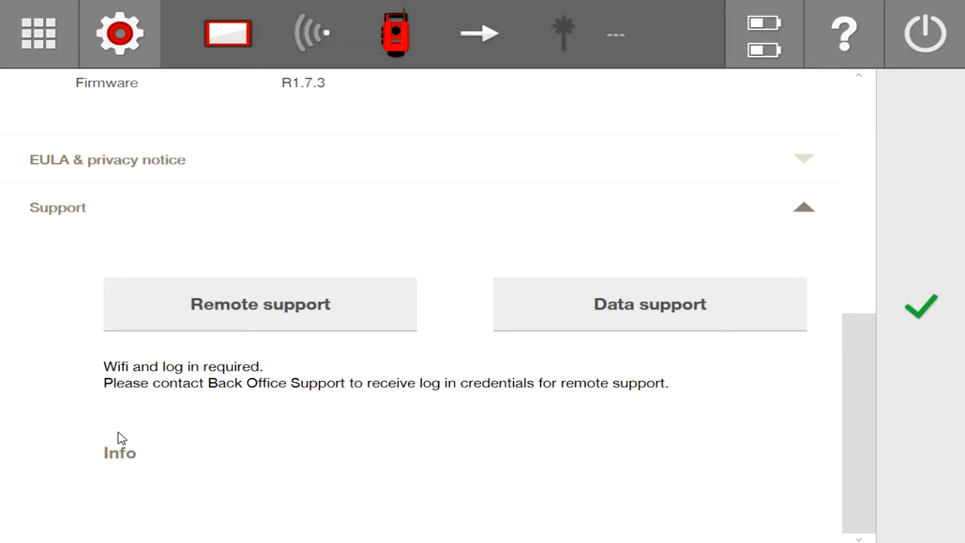
mouse_move(153, 94)
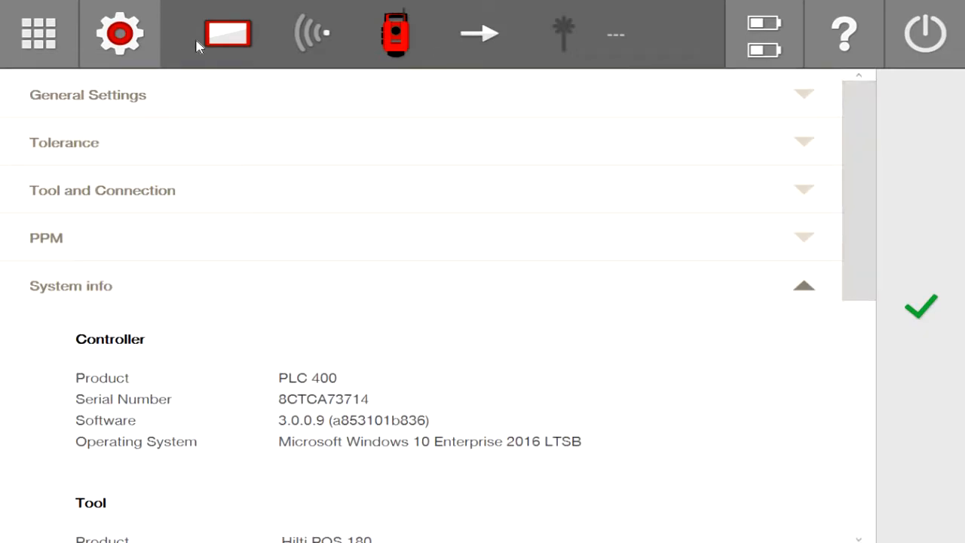
click(39, 33)
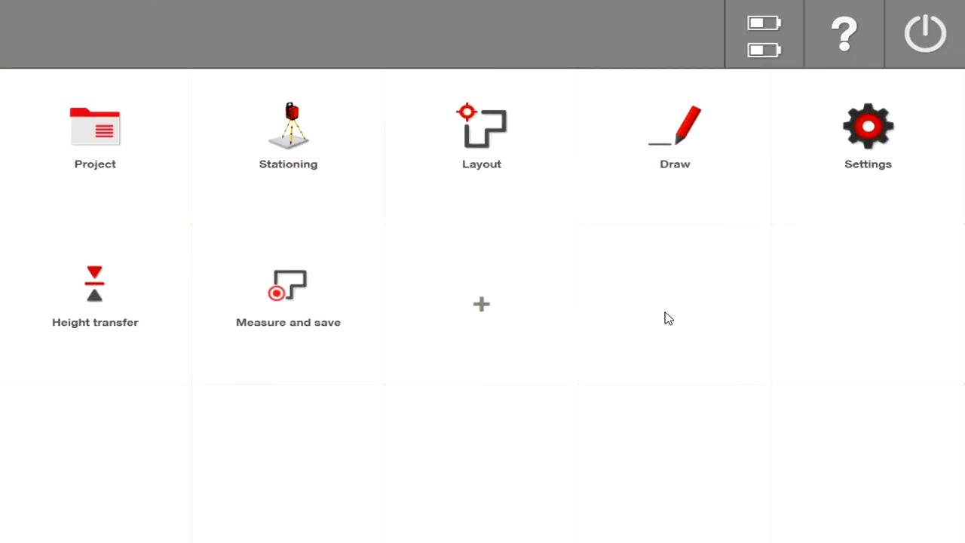
mouse_move(467, 320)
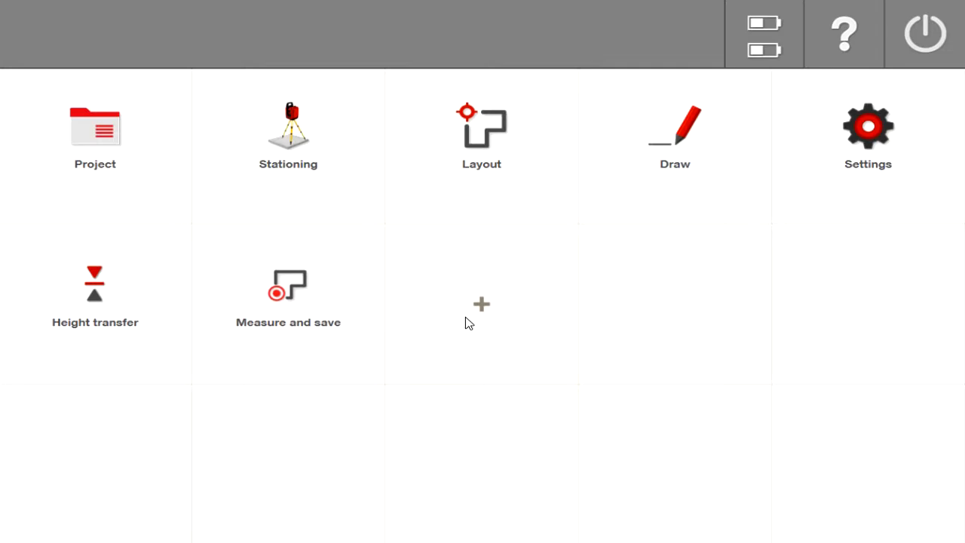
mouse_move(505, 318)
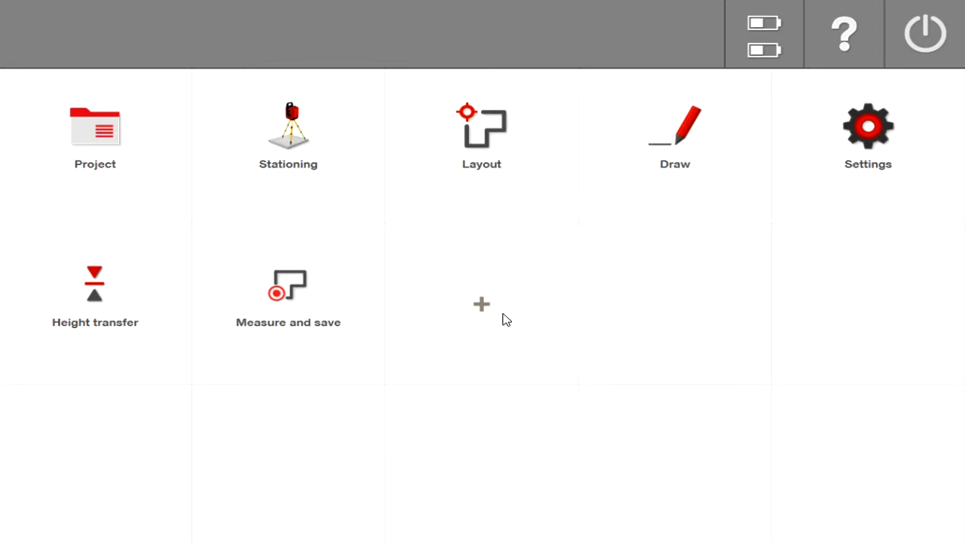
mouse_move(124, 362)
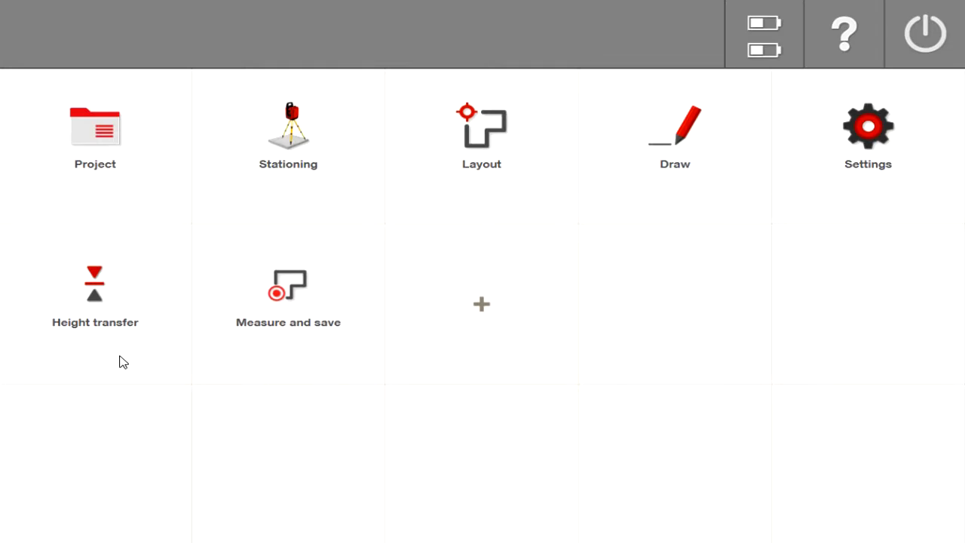
mouse_move(257, 359)
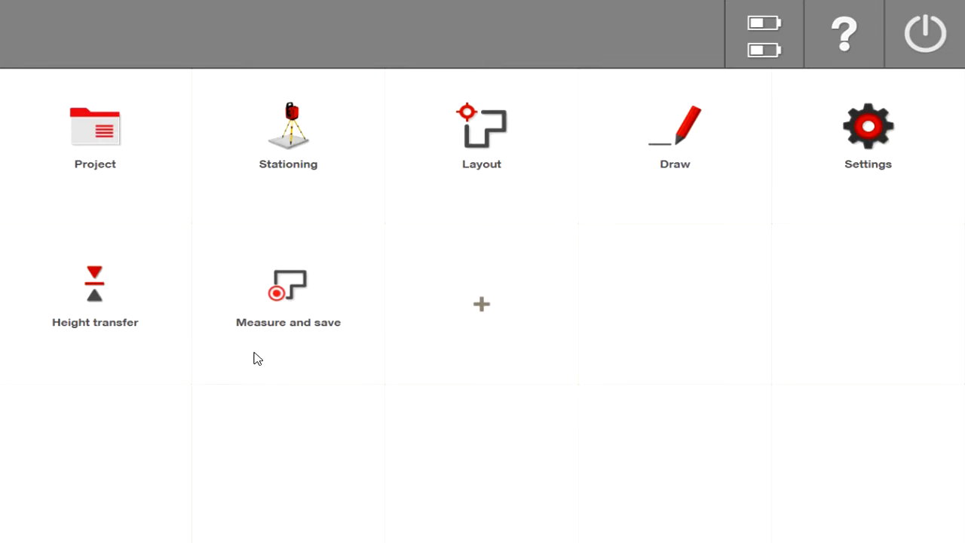
mouse_move(280, 358)
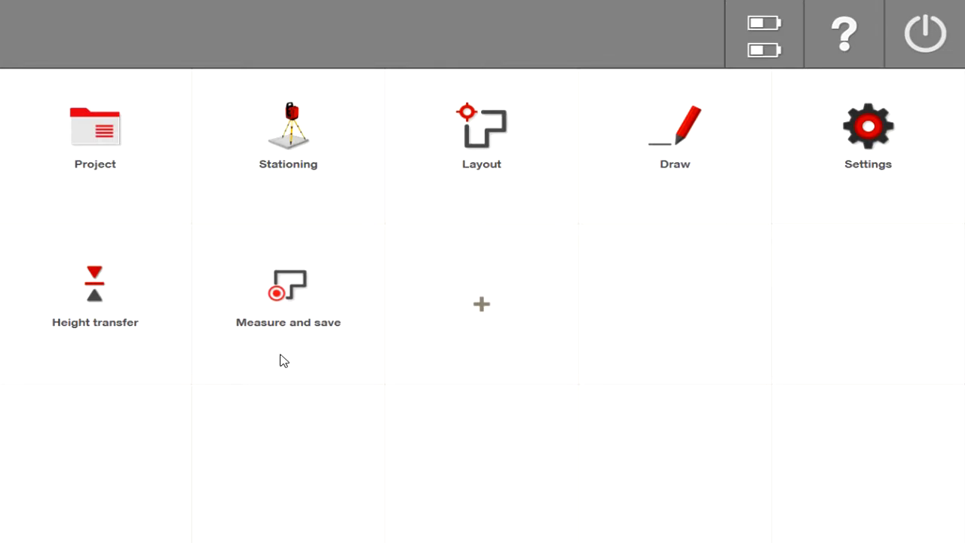
mouse_move(500, 333)
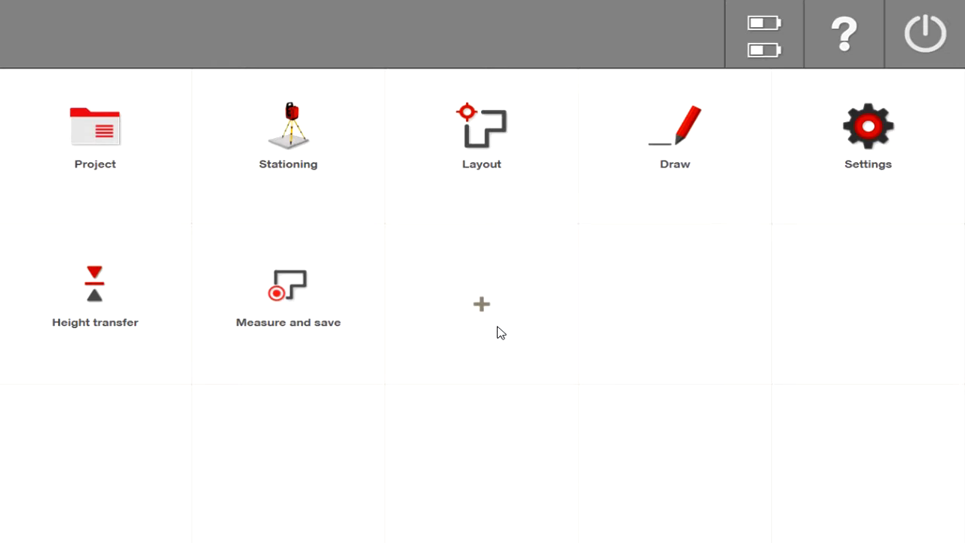
mouse_move(724, 211)
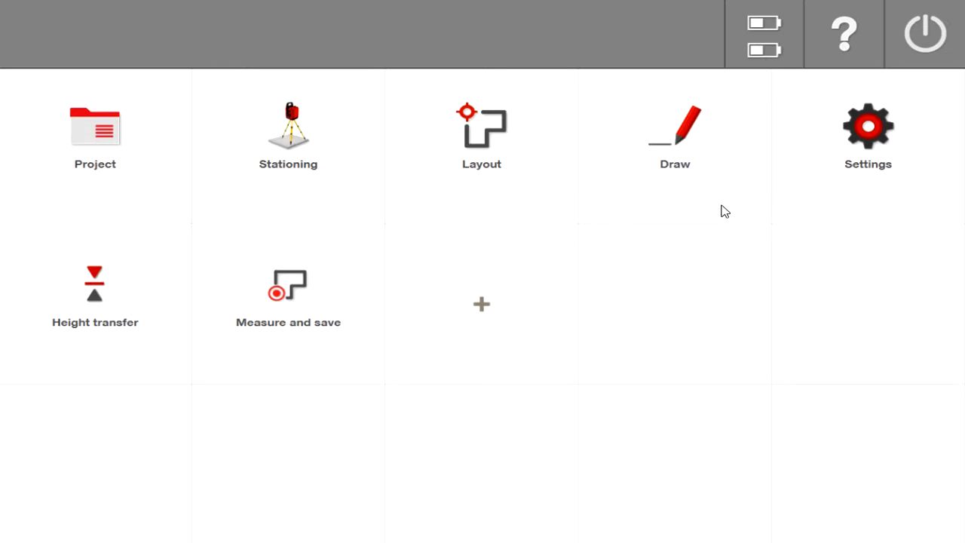
mouse_move(89, 354)
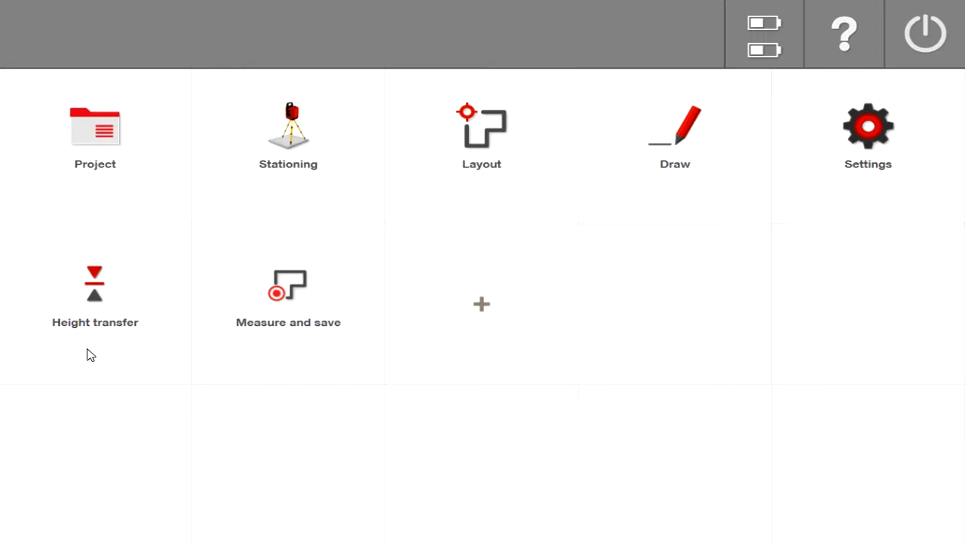
mouse_move(490, 307)
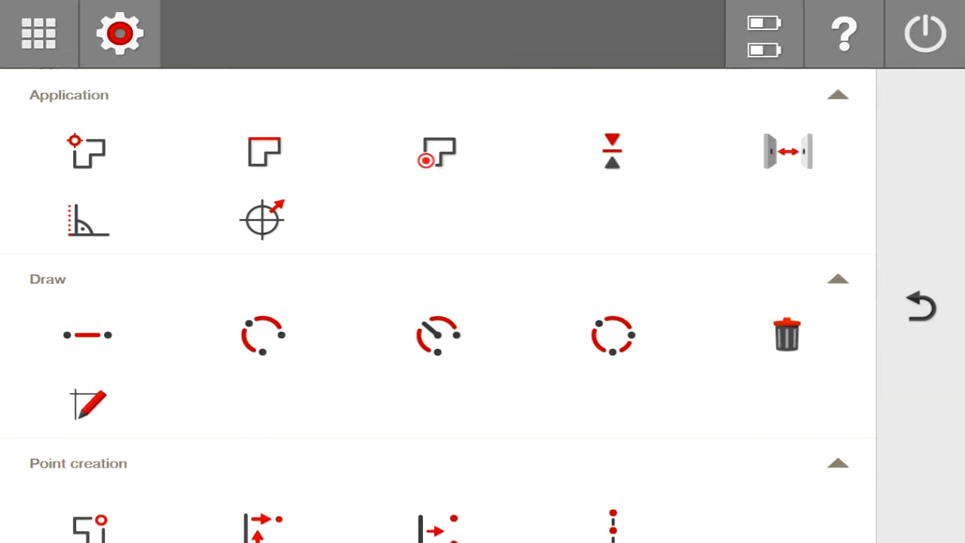
mouse_move(405, 392)
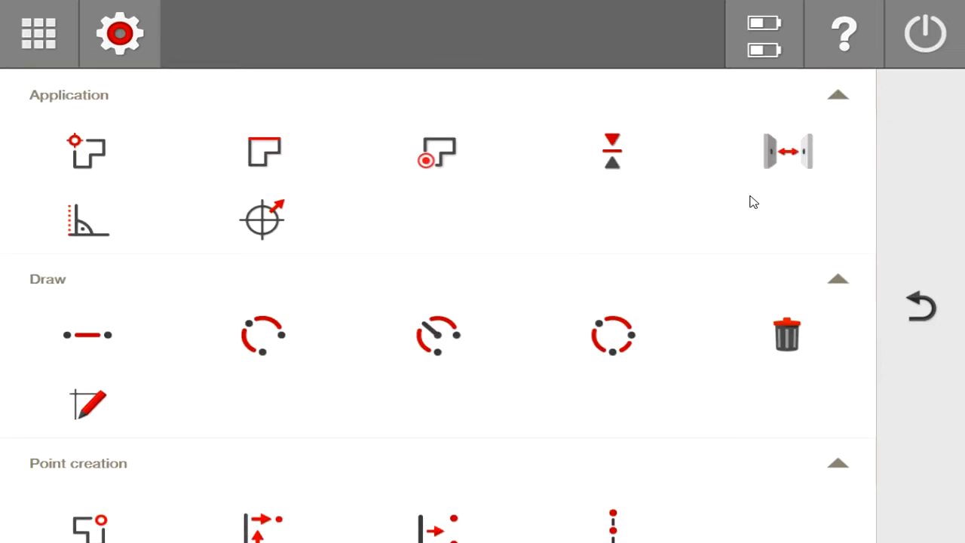
mouse_move(750, 196)
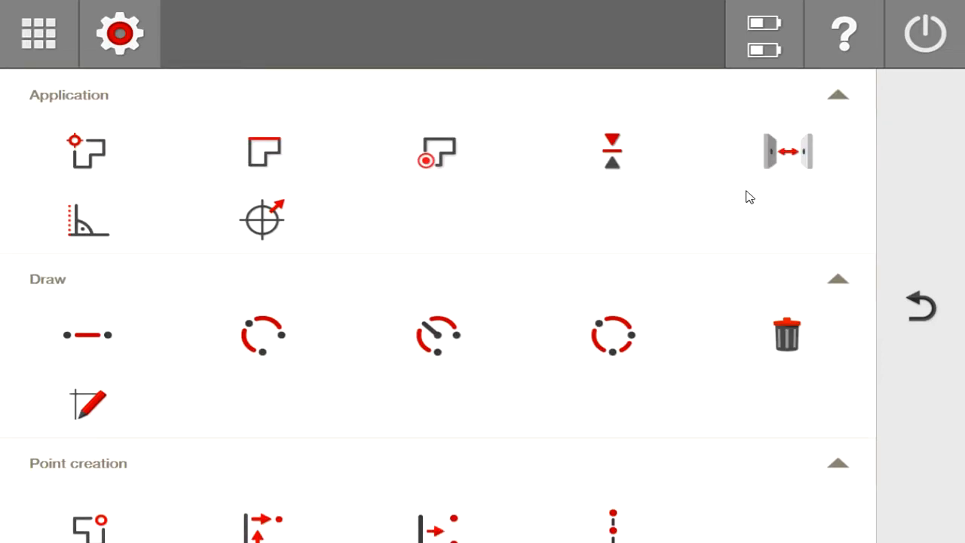
mouse_move(918, 304)
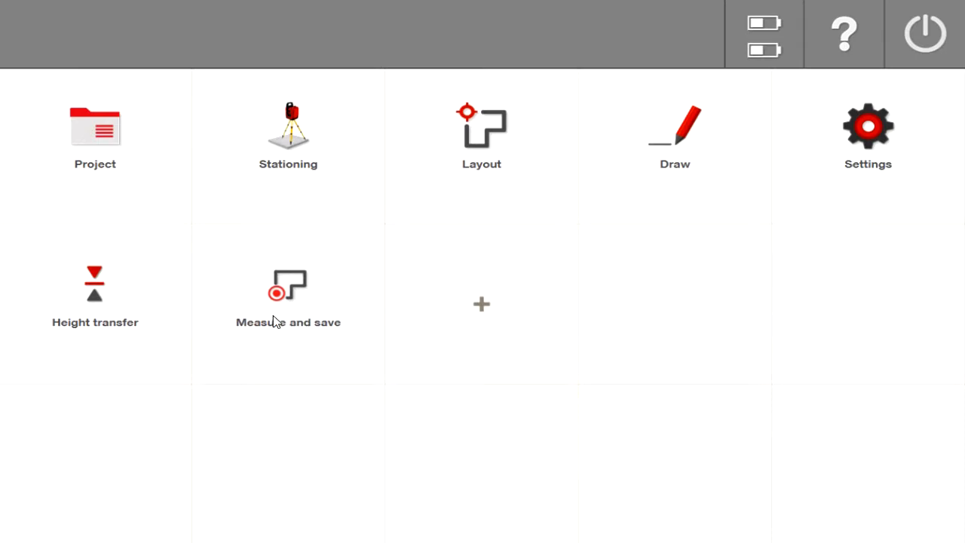
mouse_move(254, 344)
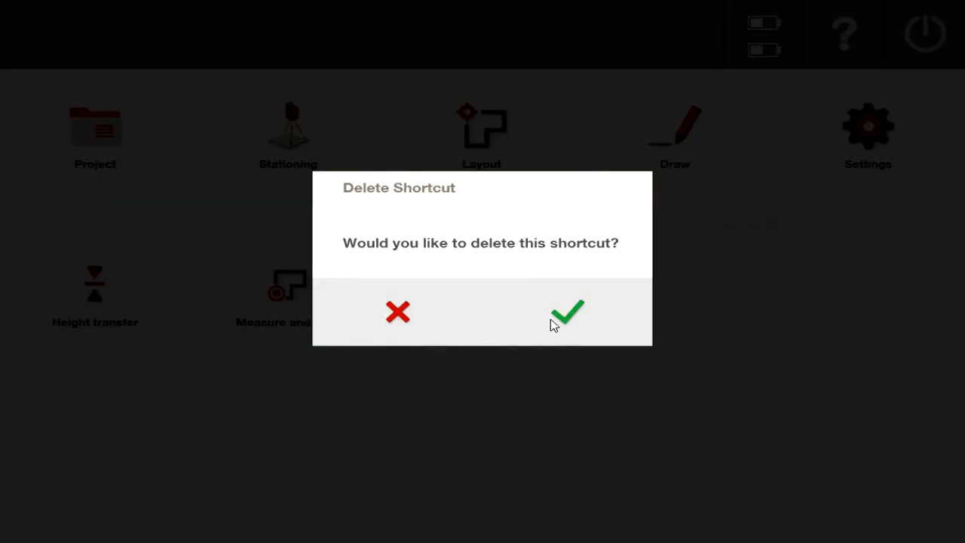
click(567, 312)
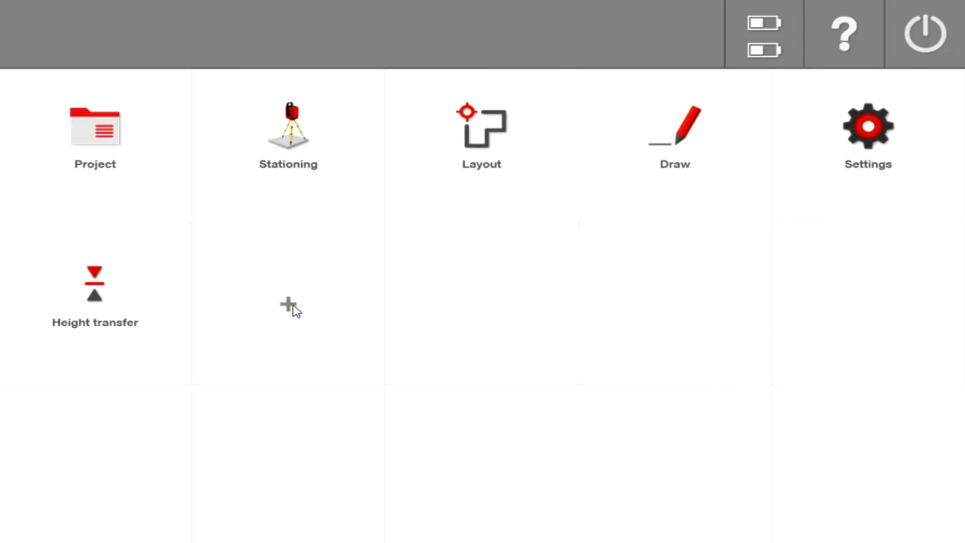
click(288, 305)
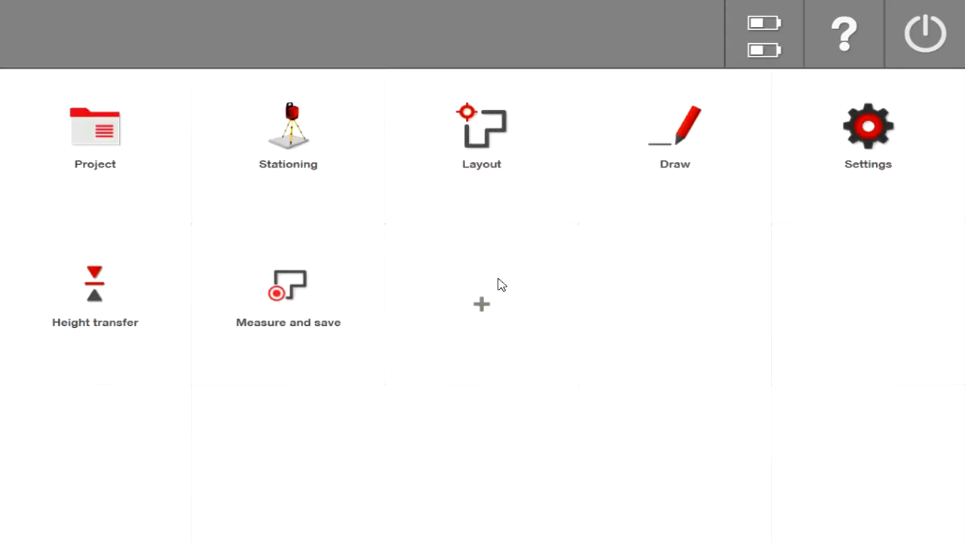
mouse_move(270, 362)
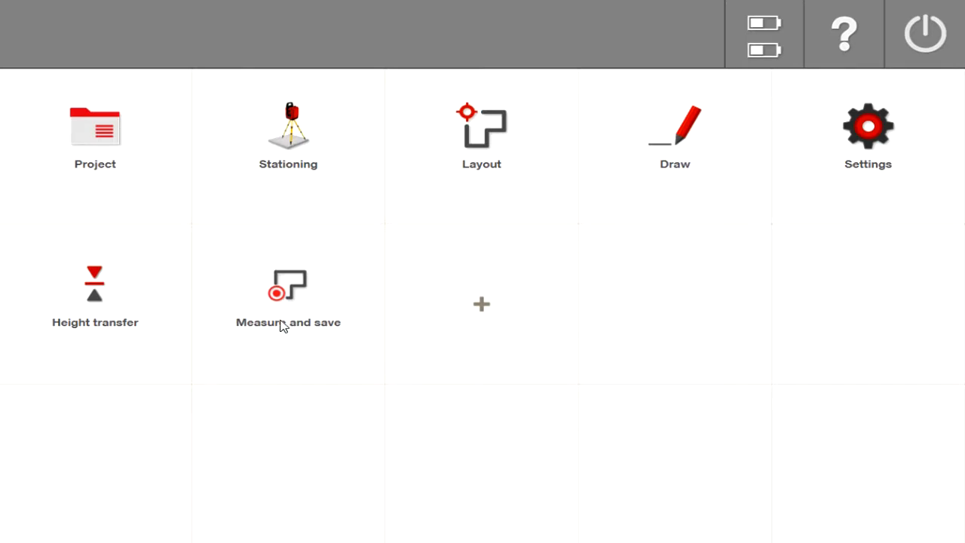
Measure and save point MP1 with Attribute 1 set to 'wall'
click(288, 294)
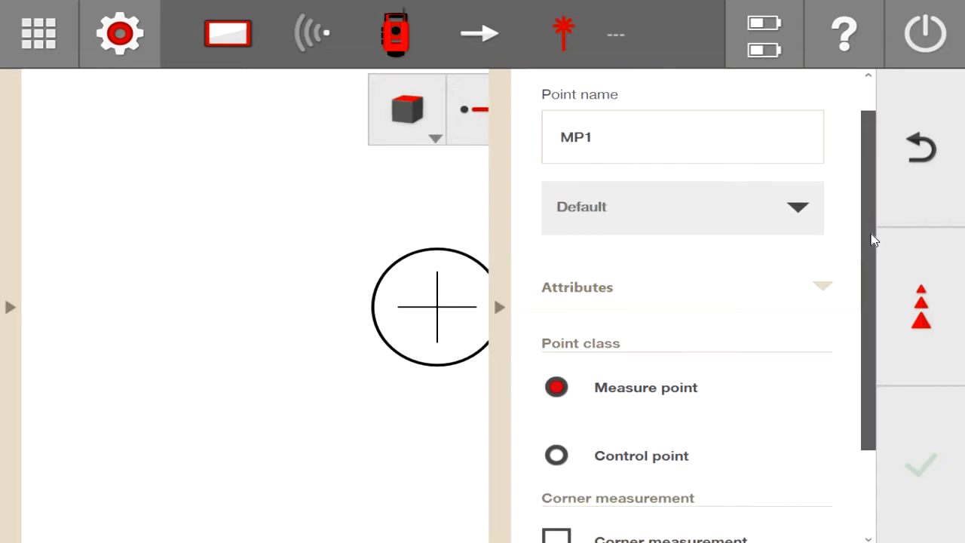
click(823, 285)
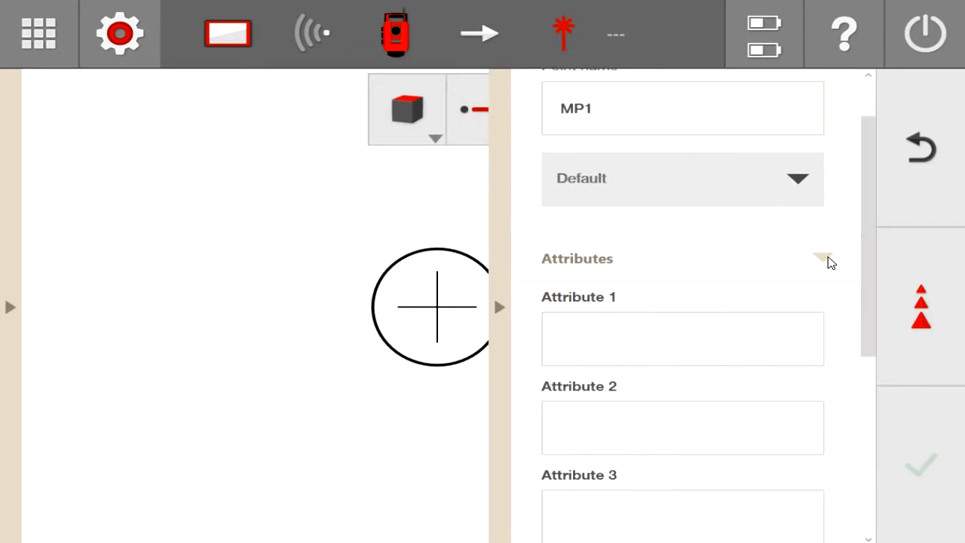
click(821, 258)
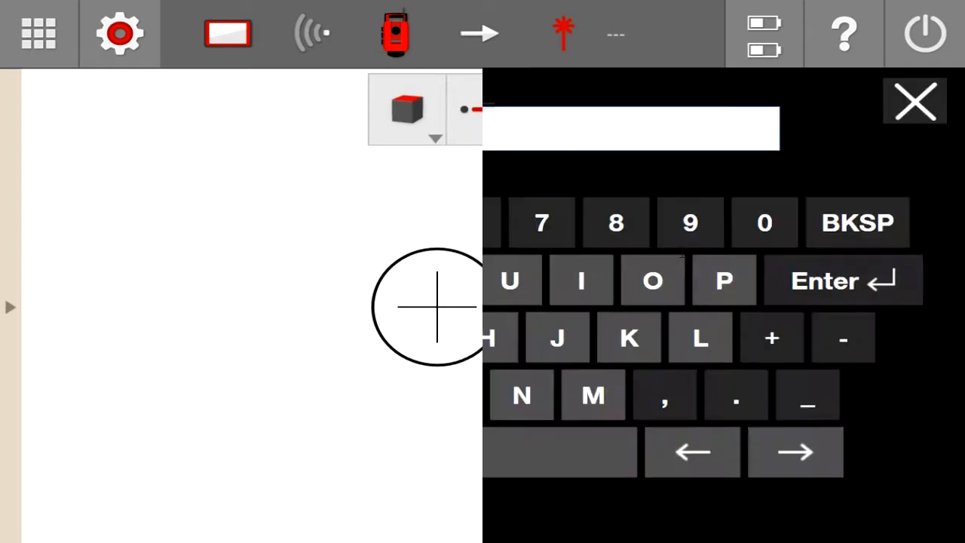
text(1)
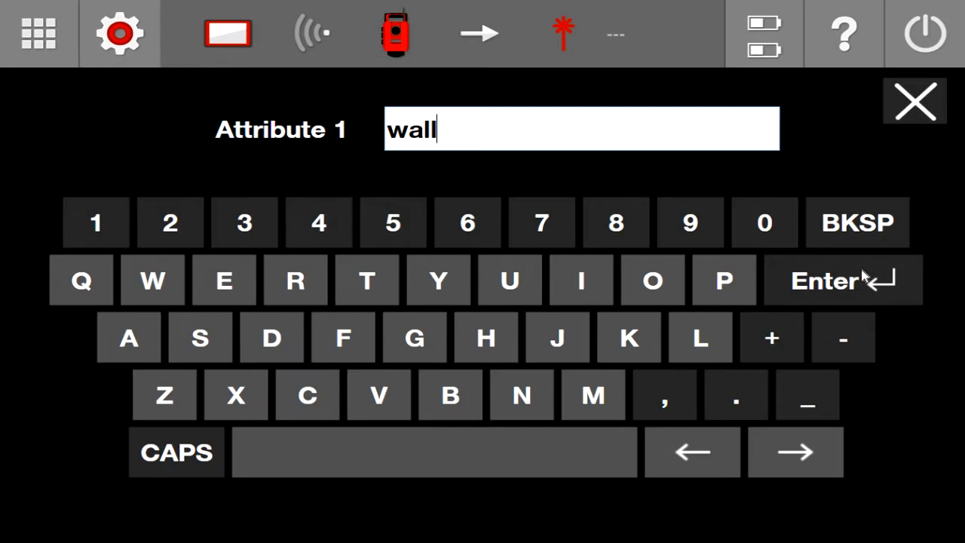
click(841, 279)
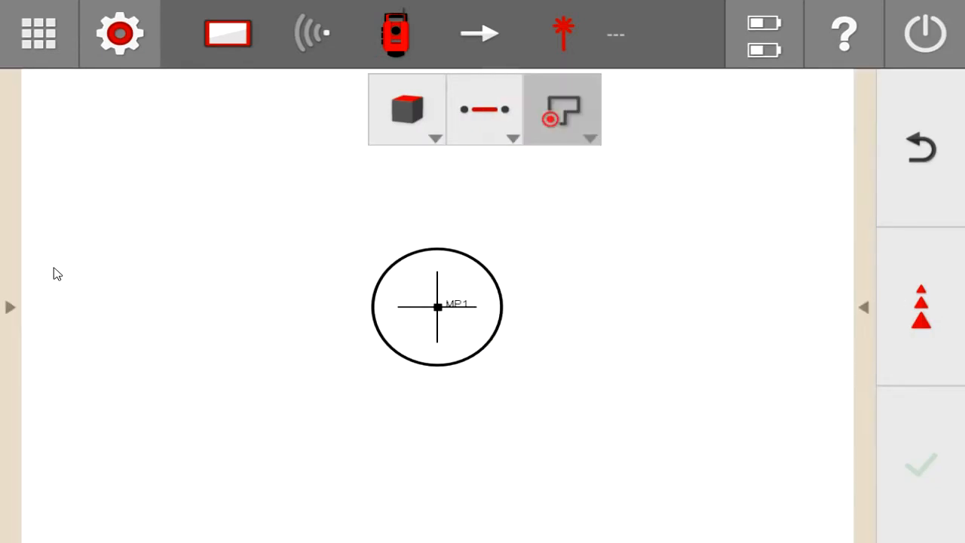
Expand the point list to see MP1 with attribute 'wall' beside Station 1, then shrink it
click(11, 308)
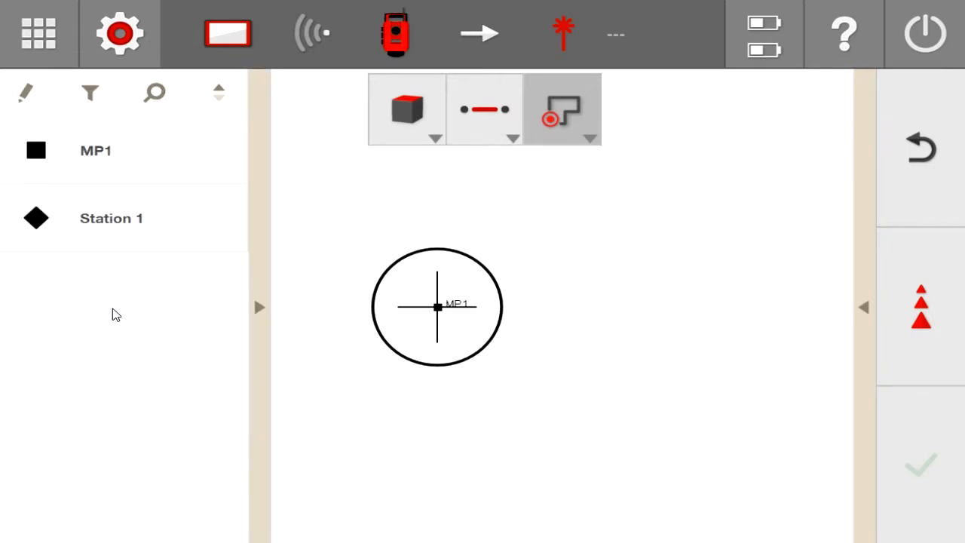
click(259, 308)
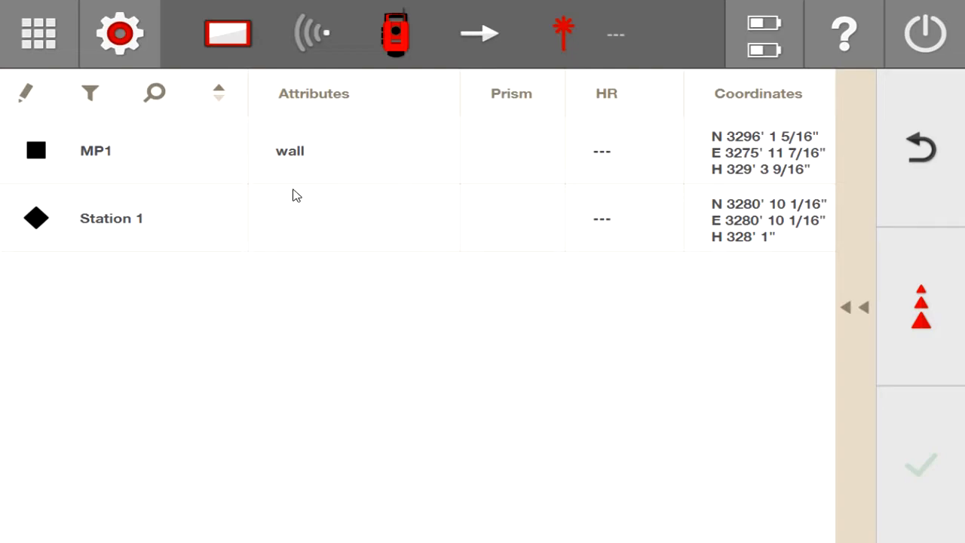
mouse_move(145, 170)
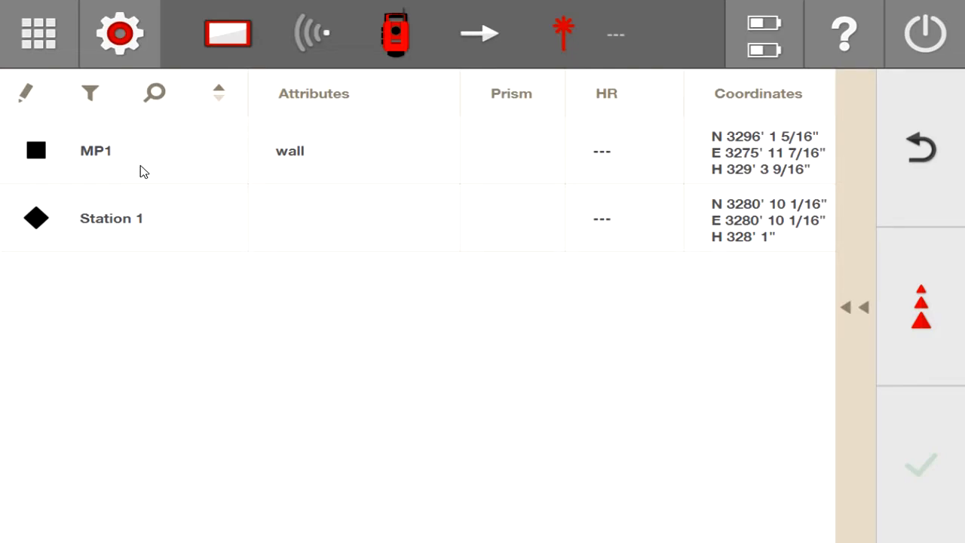
mouse_move(851, 312)
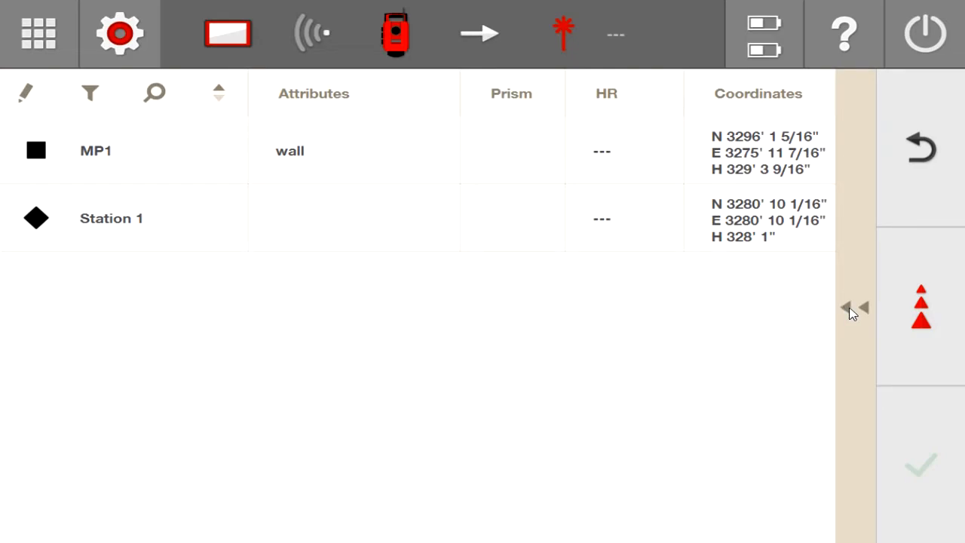
click(852, 307)
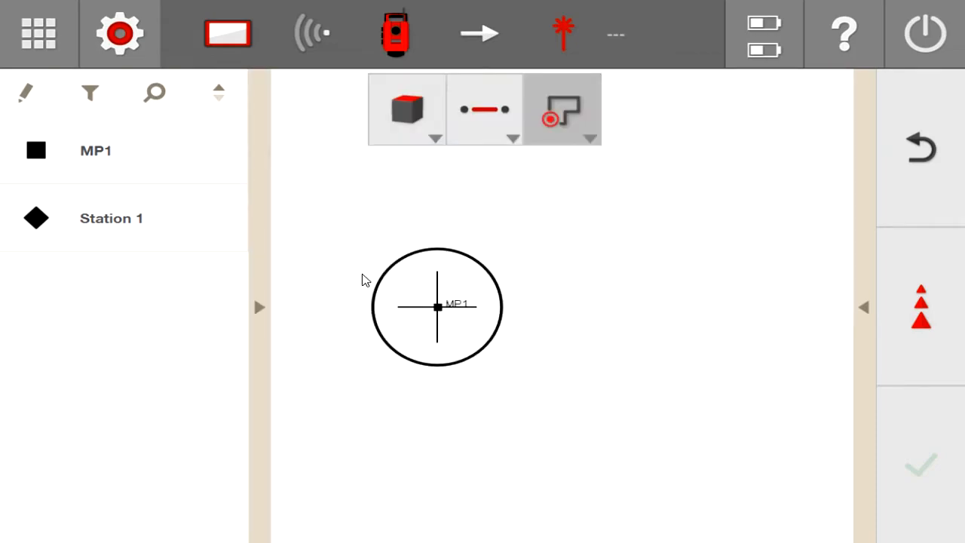
mouse_move(271, 312)
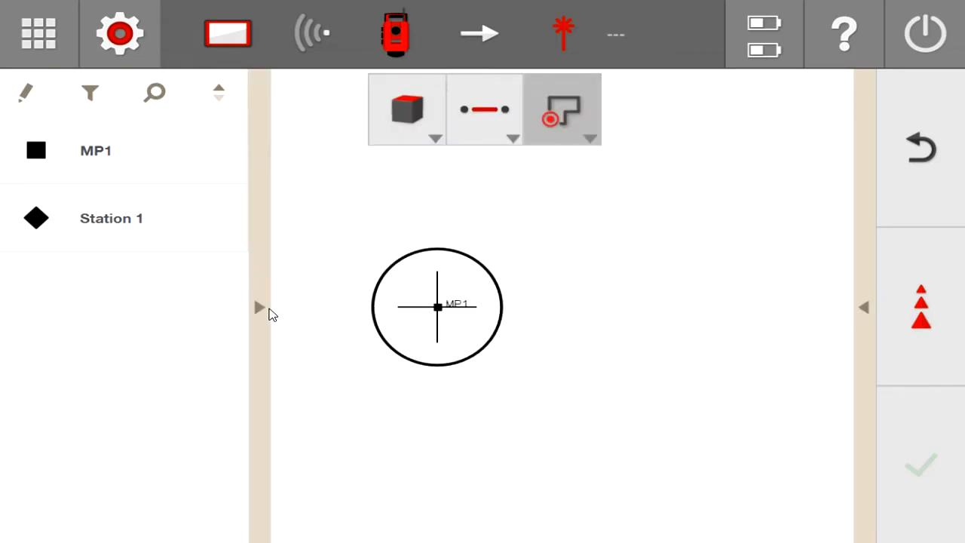
mouse_move(450, 312)
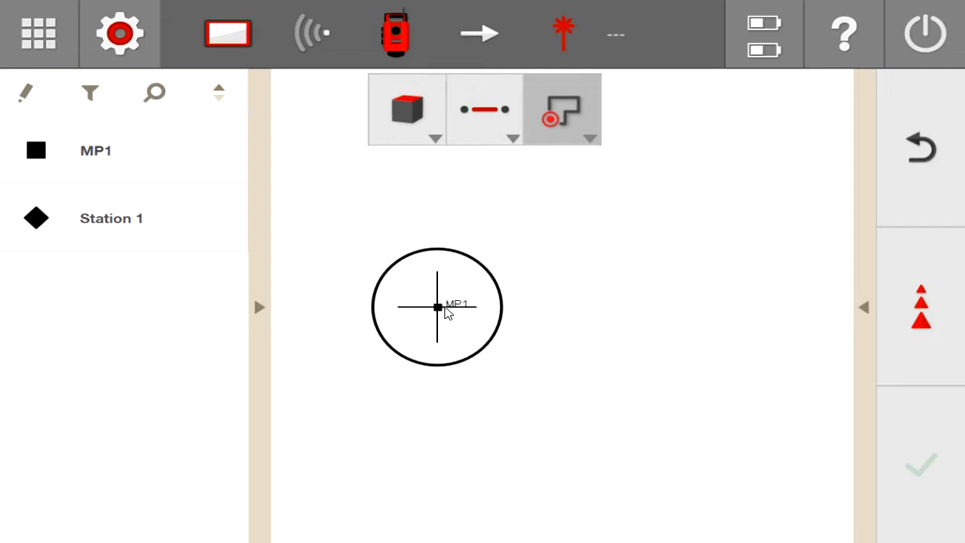
mouse_move(490, 302)
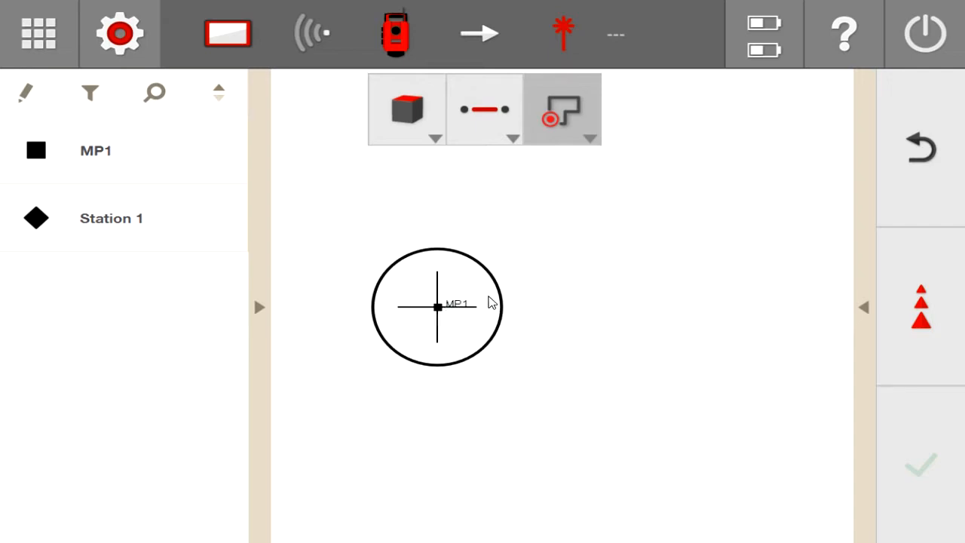
mouse_move(453, 319)
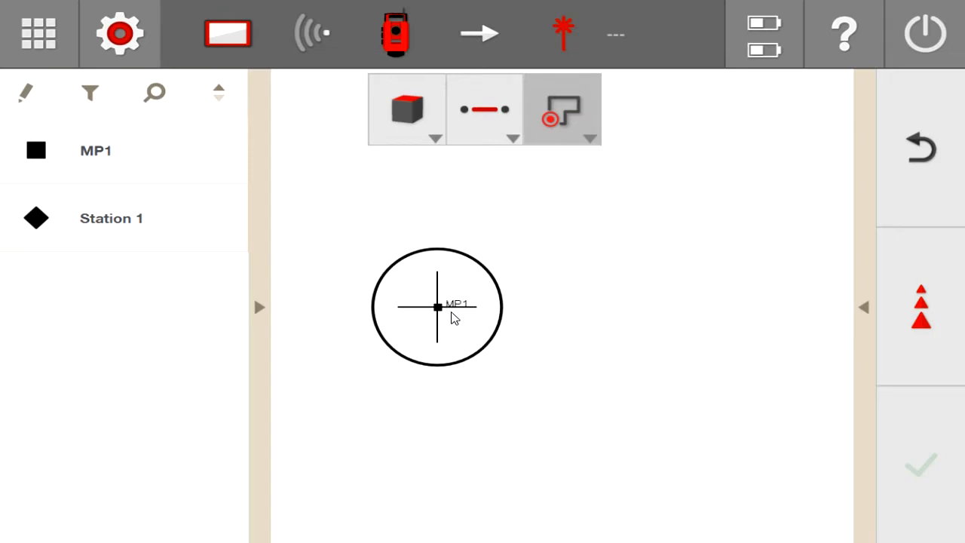
mouse_move(446, 317)
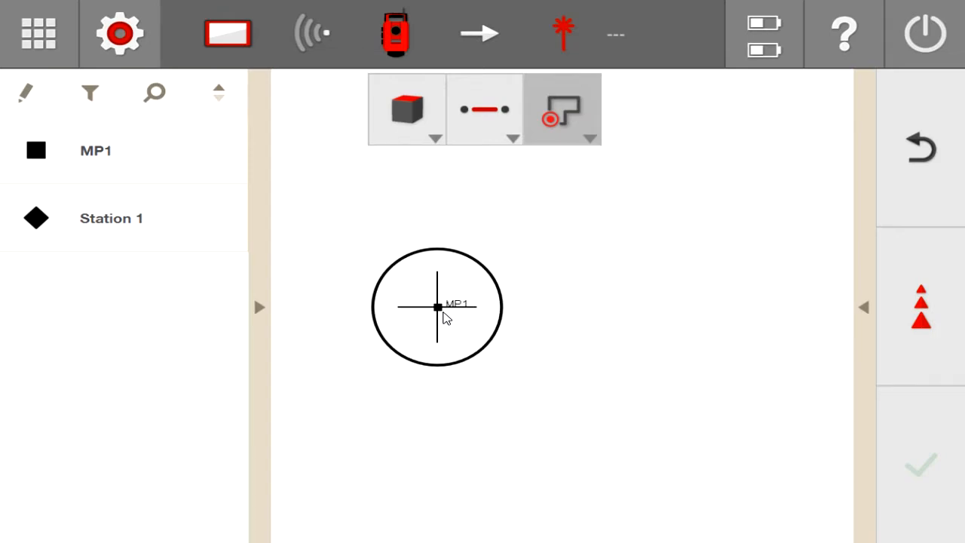
mouse_move(469, 316)
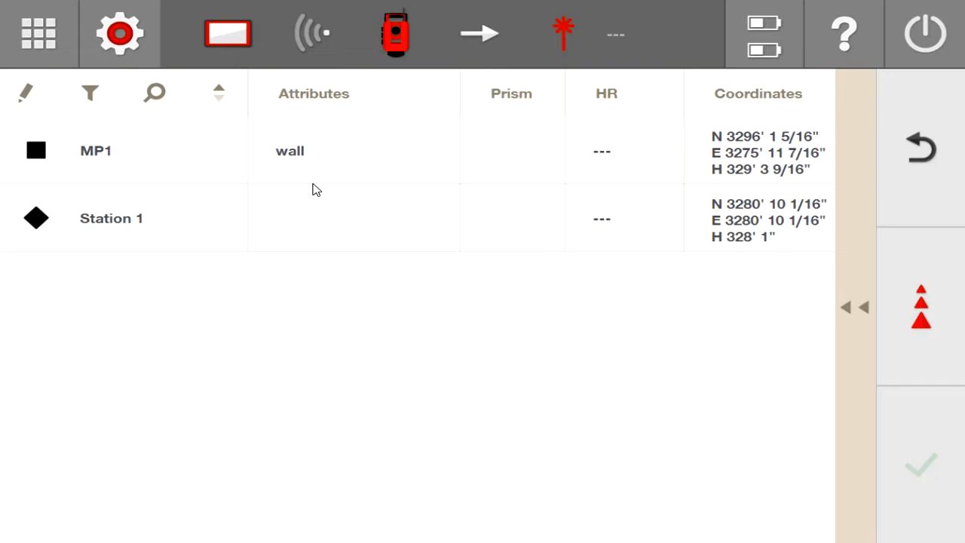
mouse_move(51, 158)
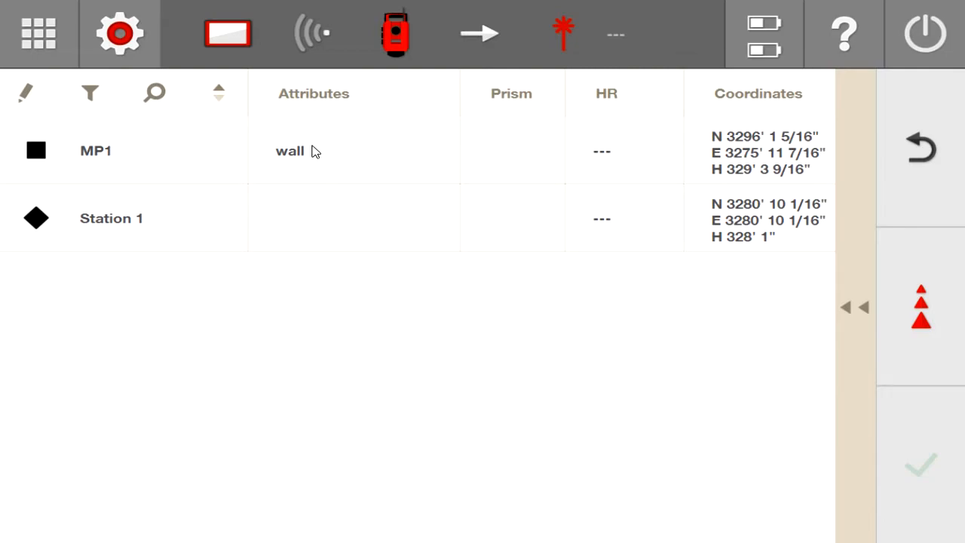
mouse_move(863, 312)
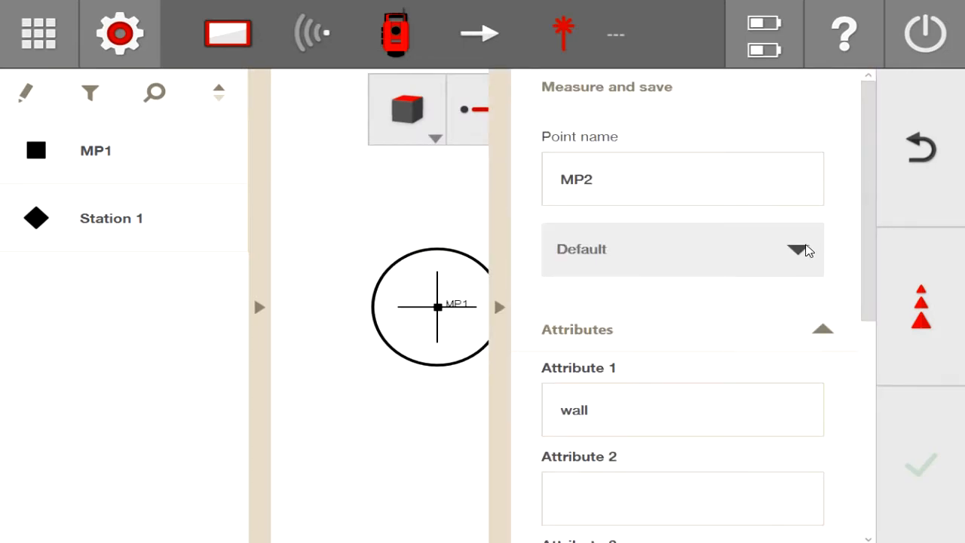
Review MP2's Default layer, 'wall' attribute and Connect point with line options
click(797, 250)
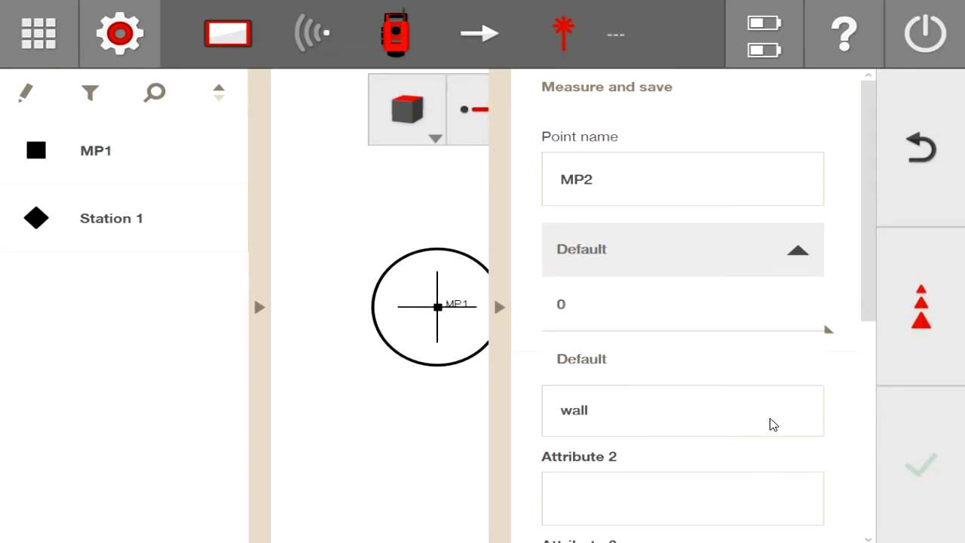
mouse_move(801, 305)
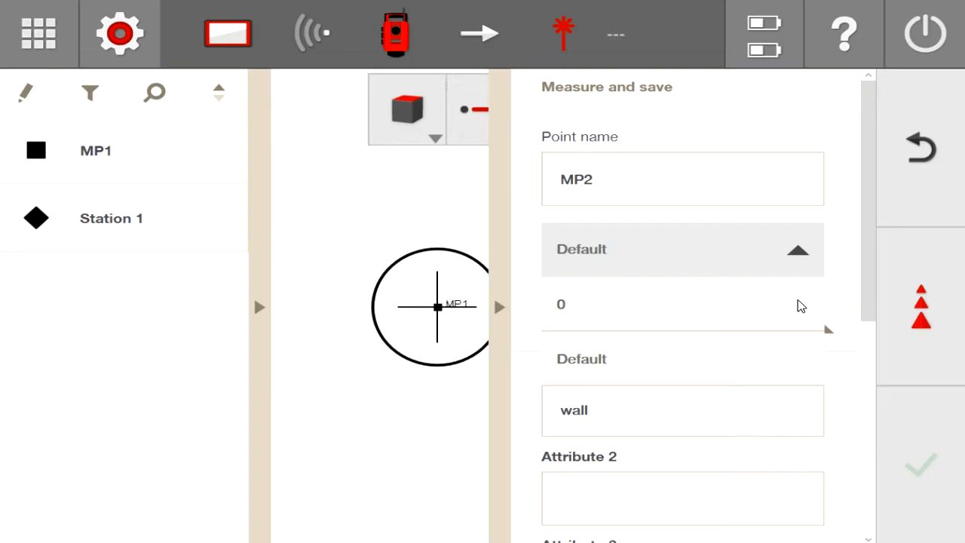
click(798, 250)
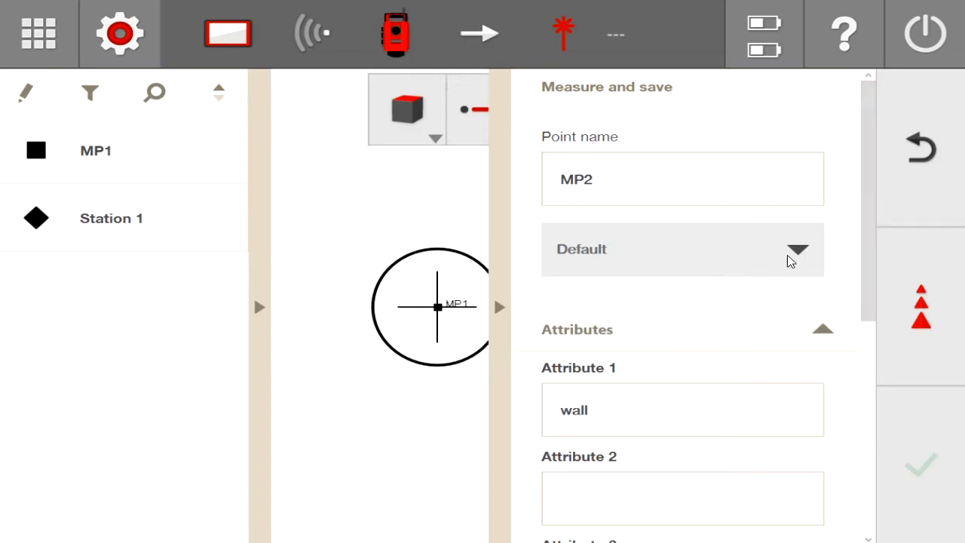
scroll(down, 3)
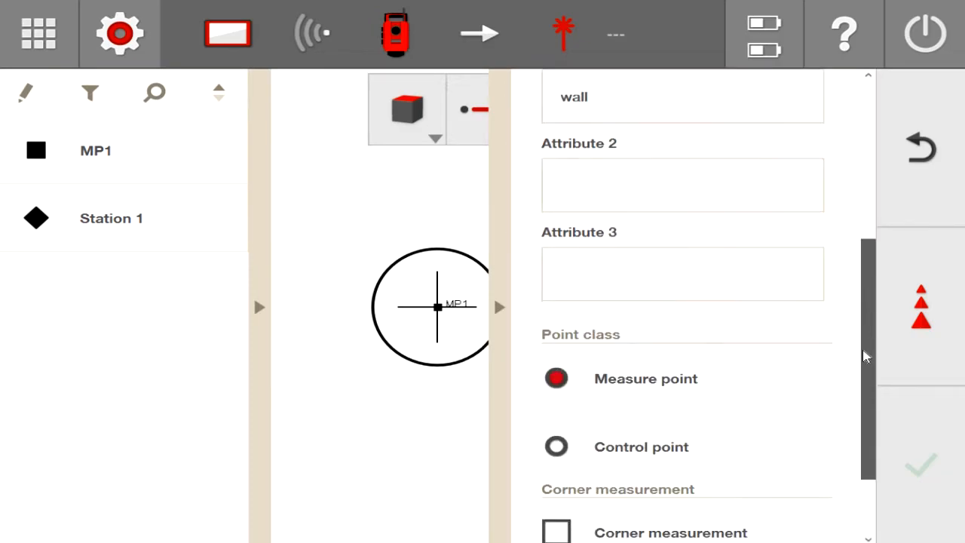
scroll(down, 3)
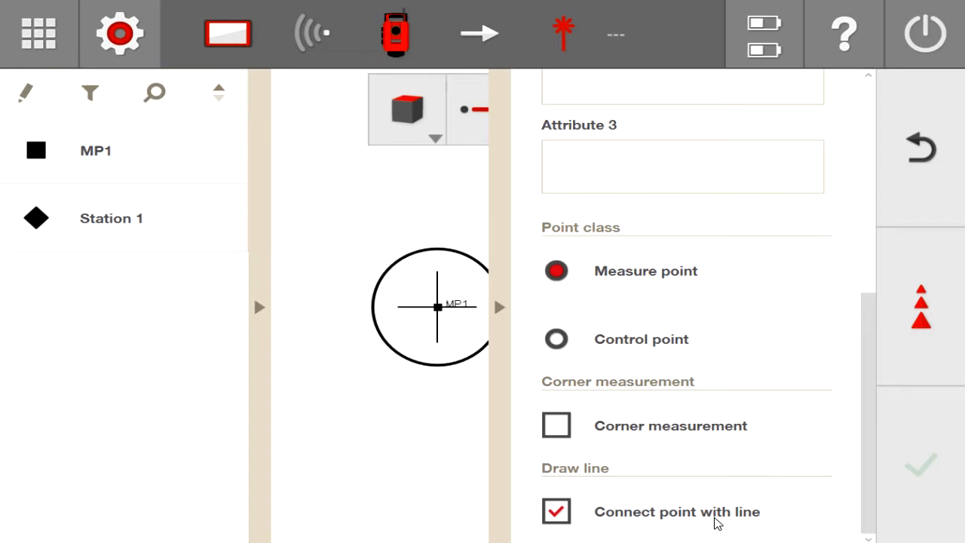
mouse_move(714, 523)
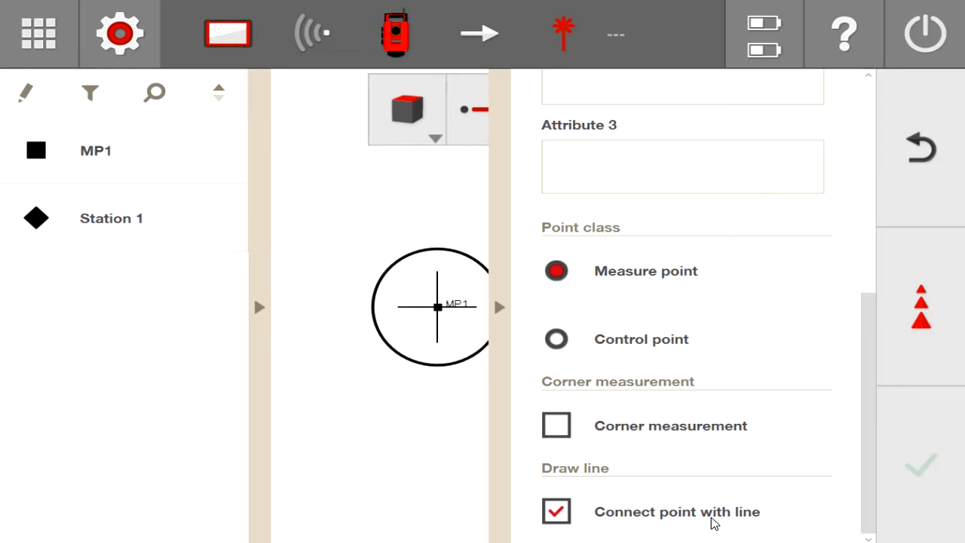
mouse_move(648, 499)
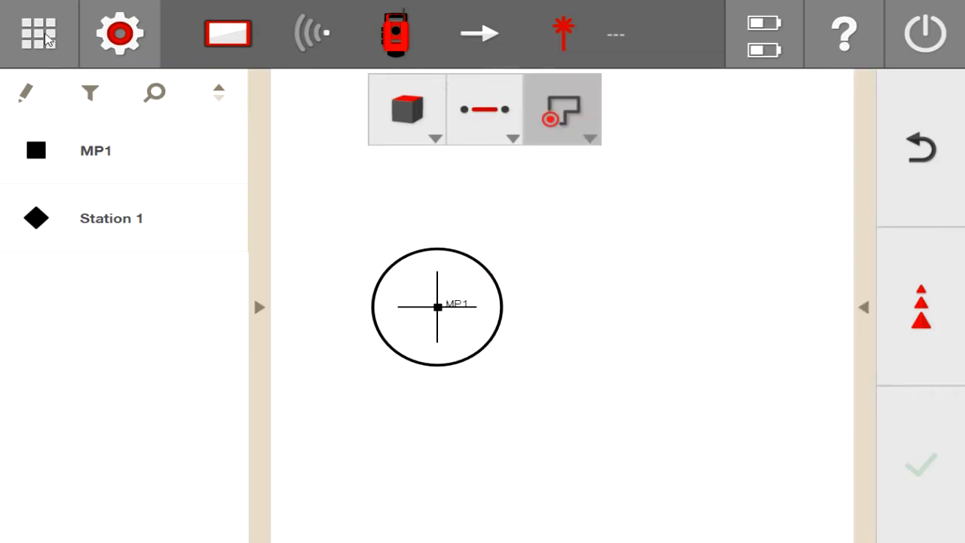
Return to the home screen of application tiles to start a height transfer
click(39, 33)
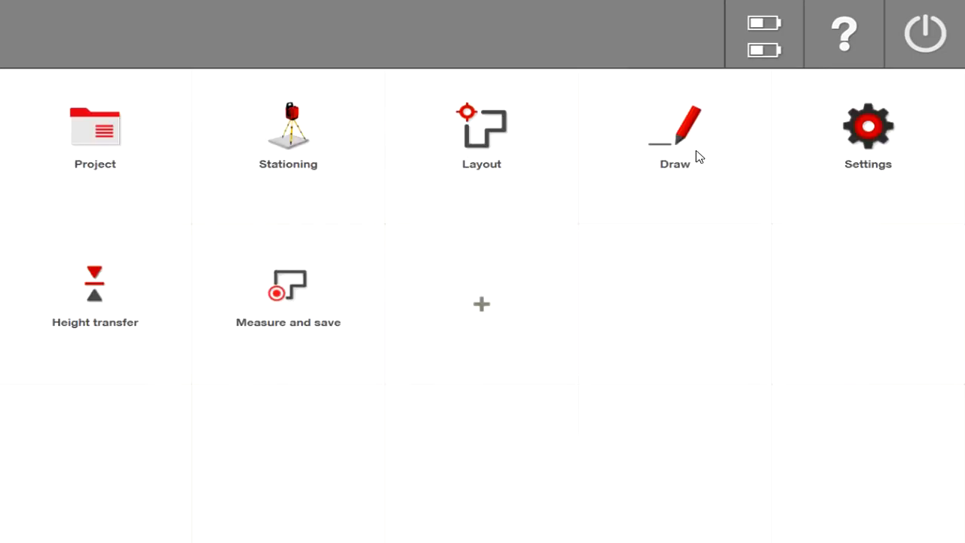
mouse_move(83, 301)
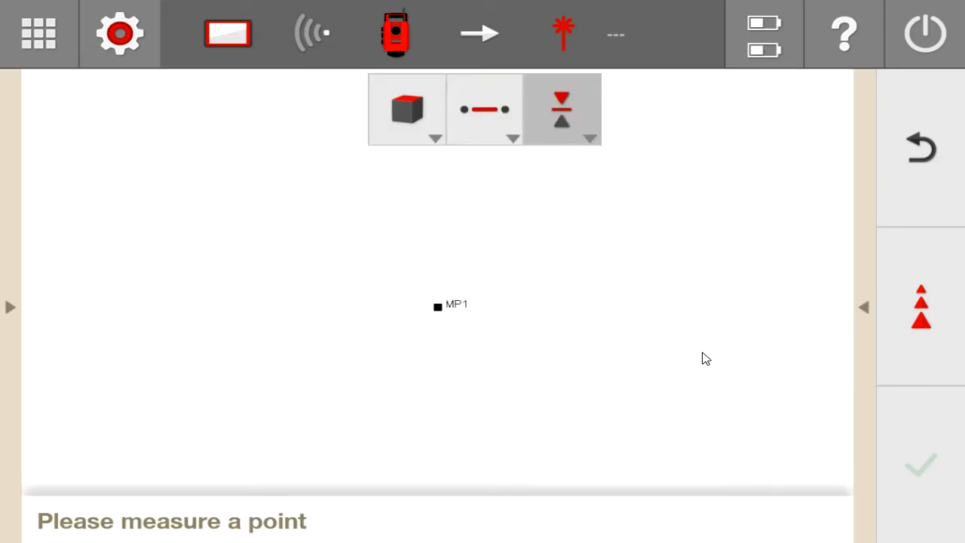
mouse_move(841, 319)
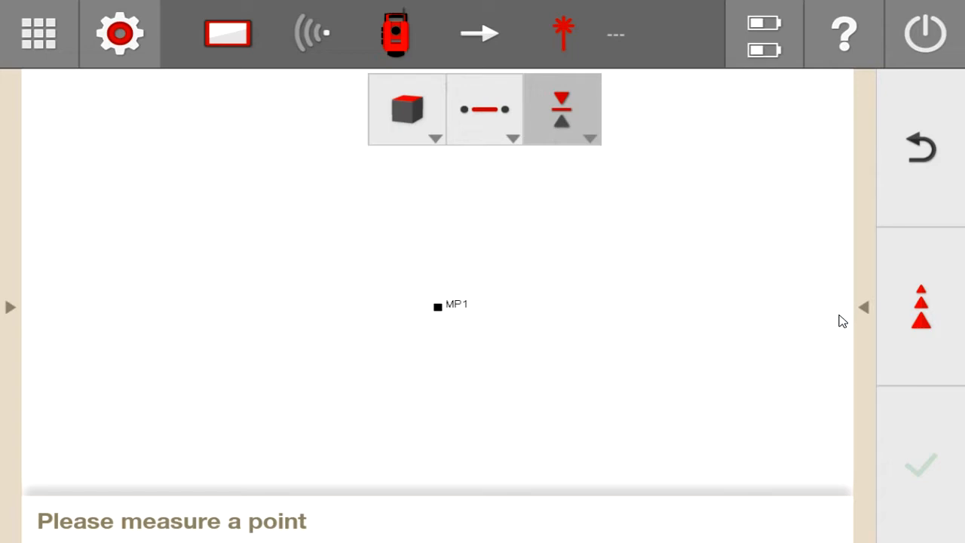
mouse_move(791, 325)
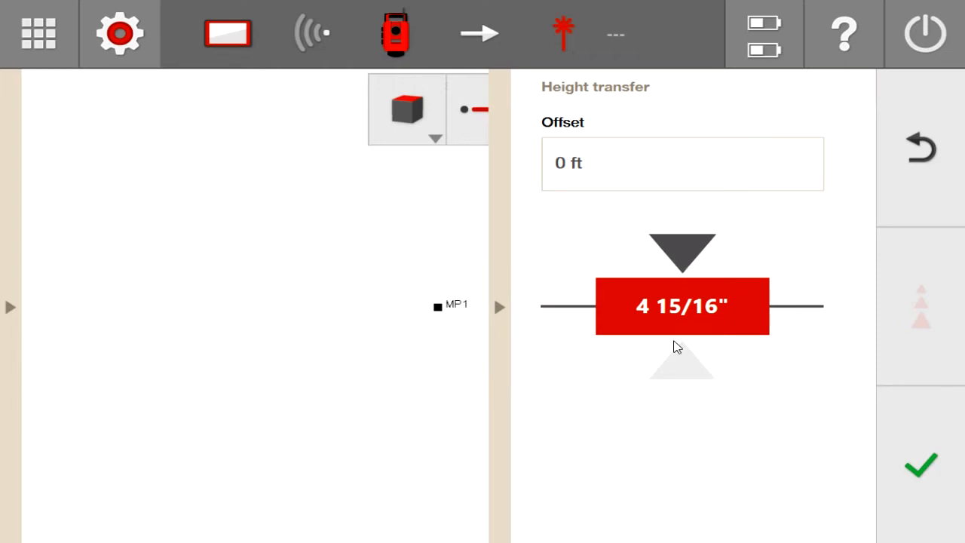
Enter a -1 ft height transfer offset and hide the panel
click(682, 306)
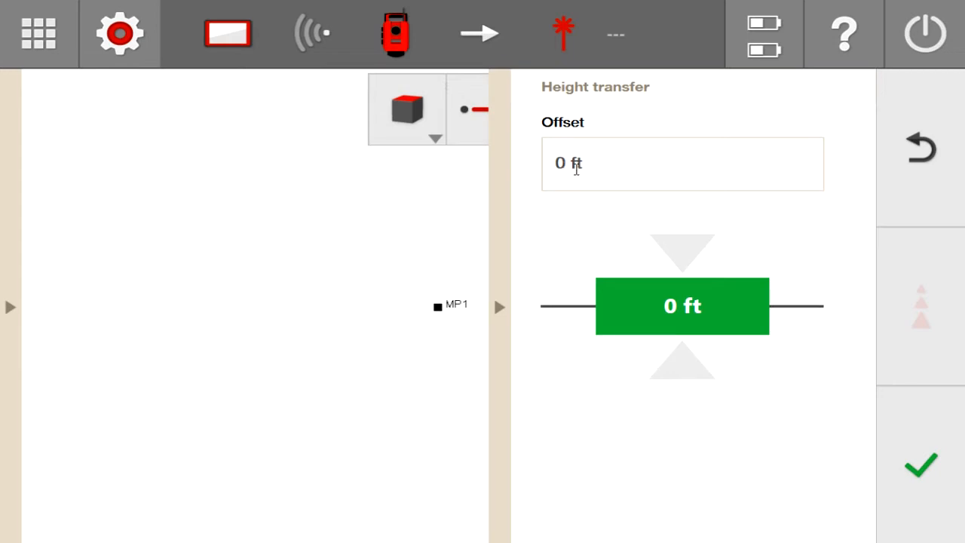
click(681, 163)
text(-1)
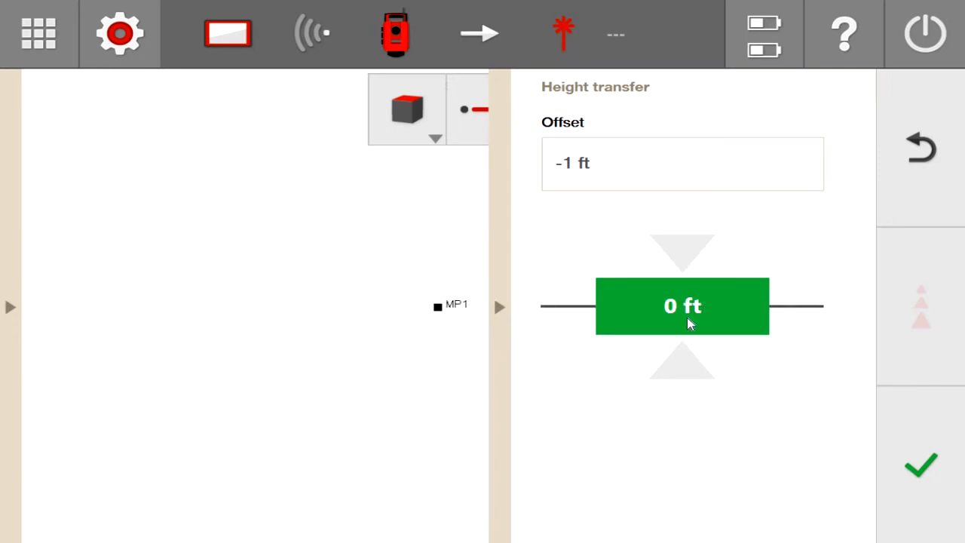
mouse_move(715, 335)
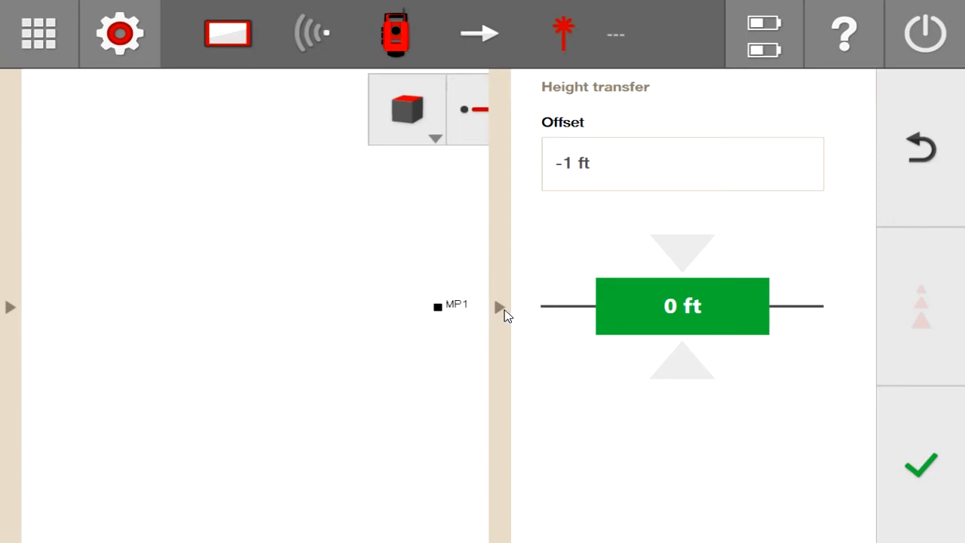
mouse_move(504, 312)
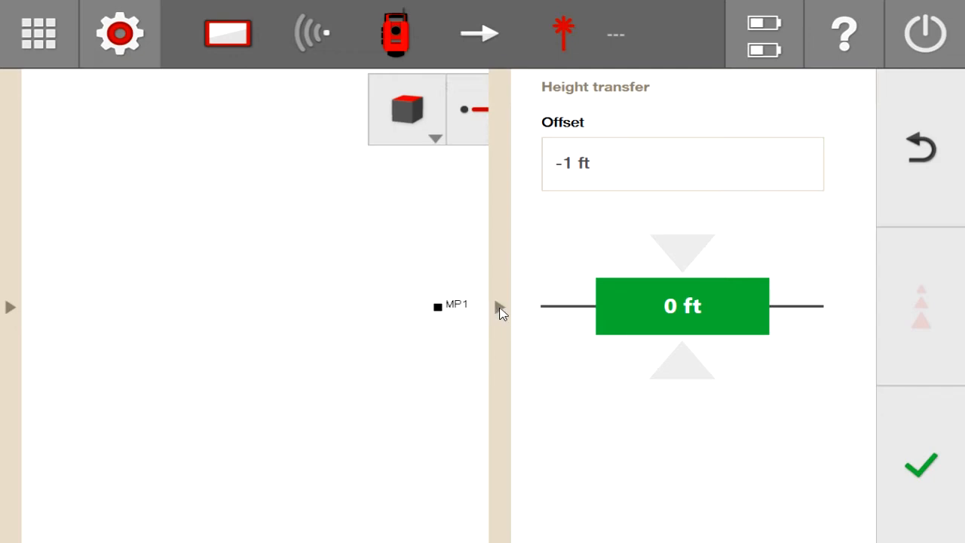
click(38, 33)
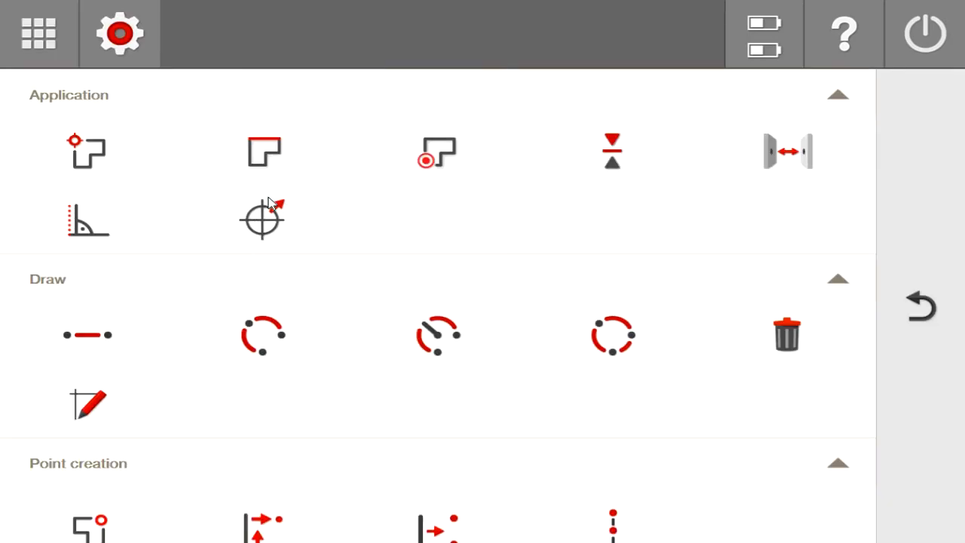
Add Theodolite to the home screen tiles
click(38, 33)
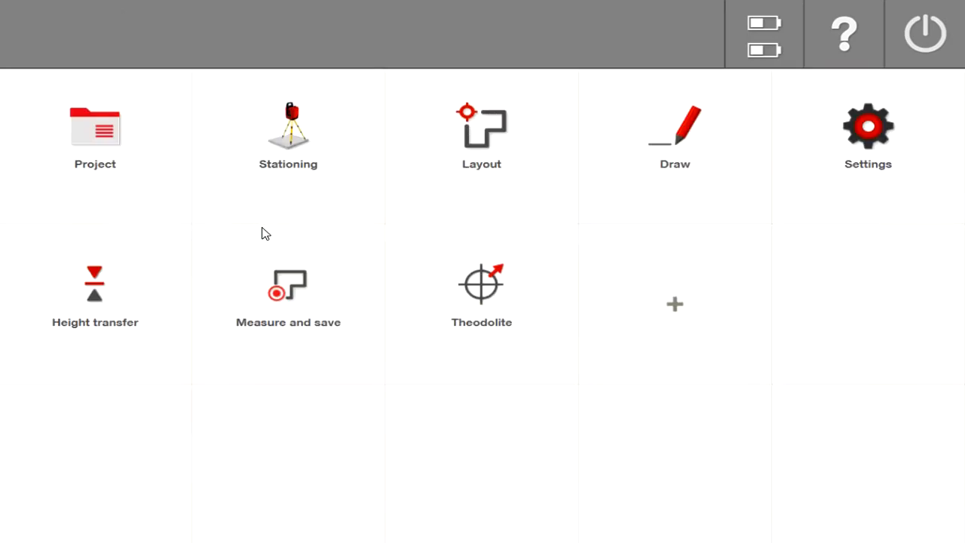
mouse_move(464, 295)
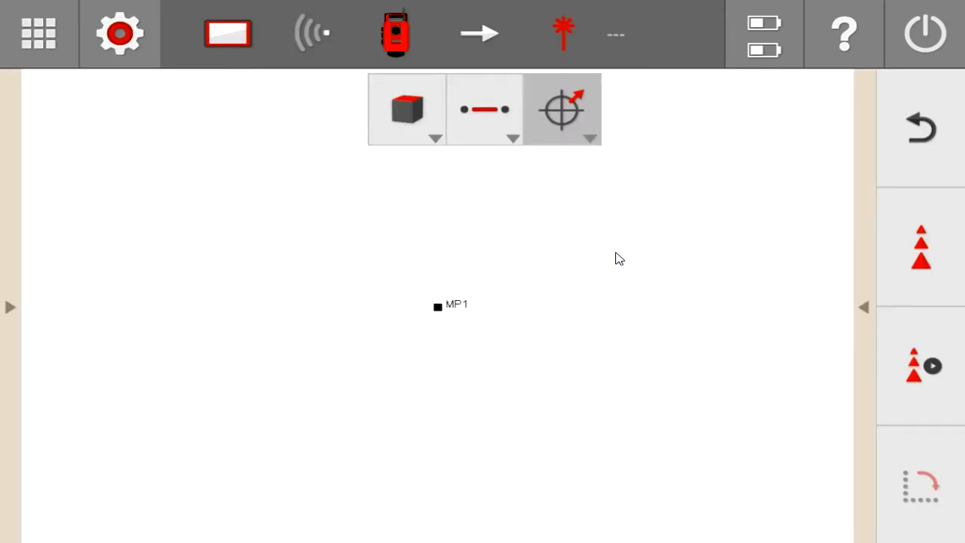
mouse_move(386, 33)
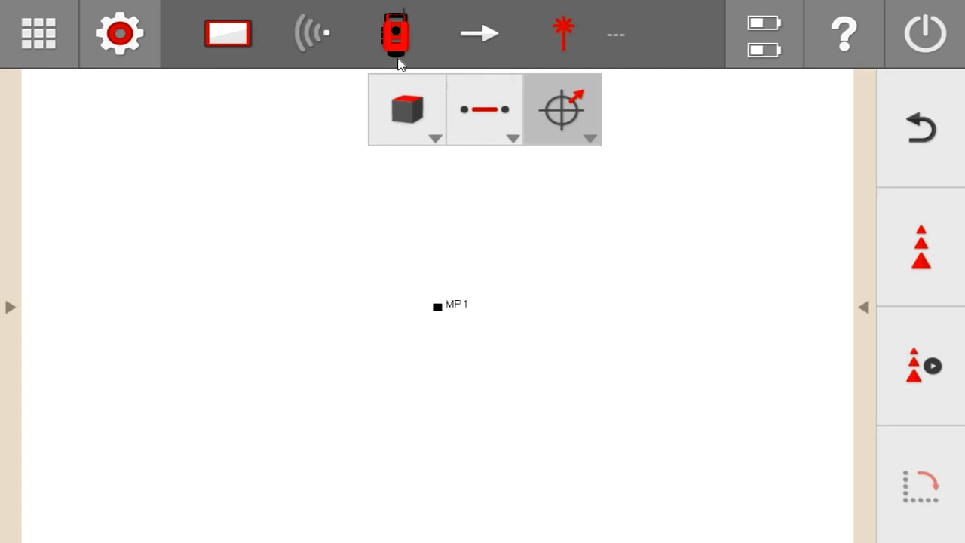
mouse_move(400, 287)
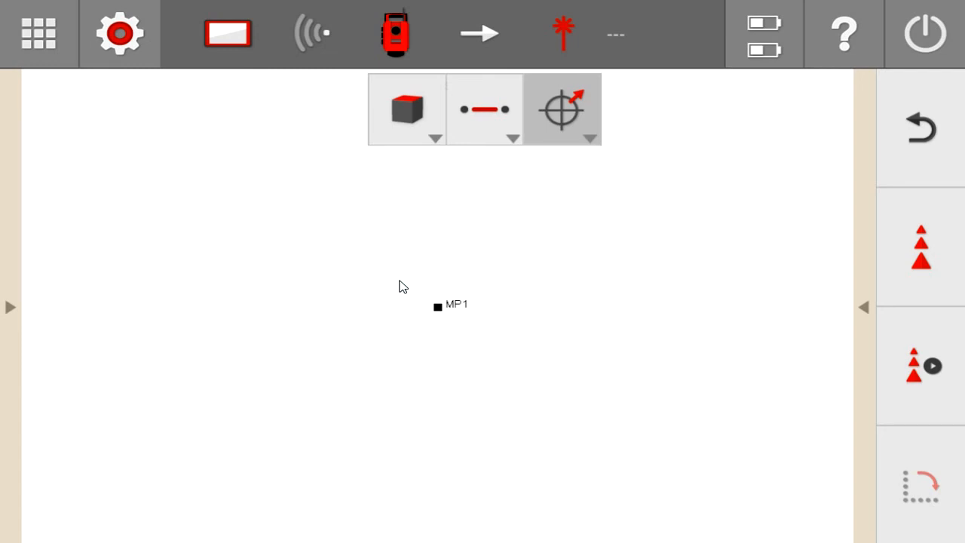
mouse_move(853, 316)
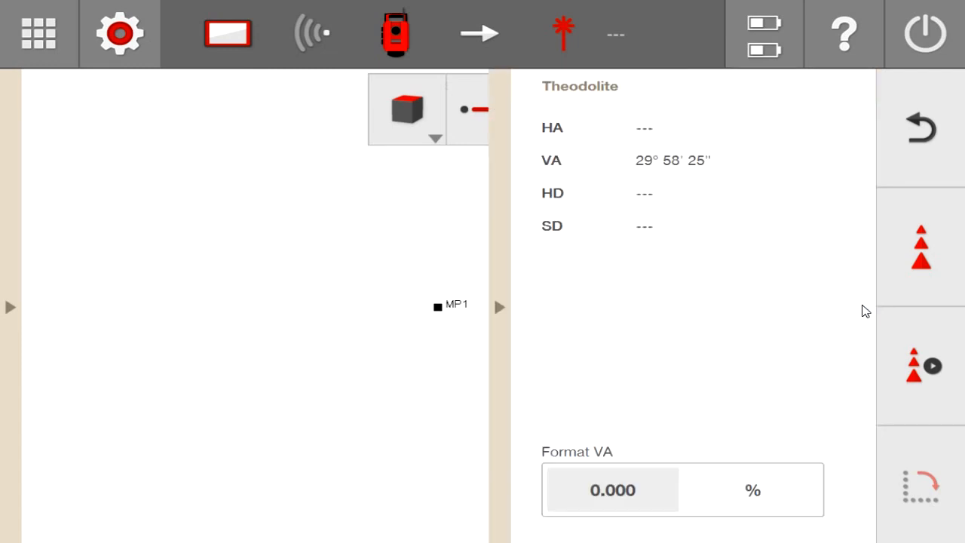
mouse_move(693, 148)
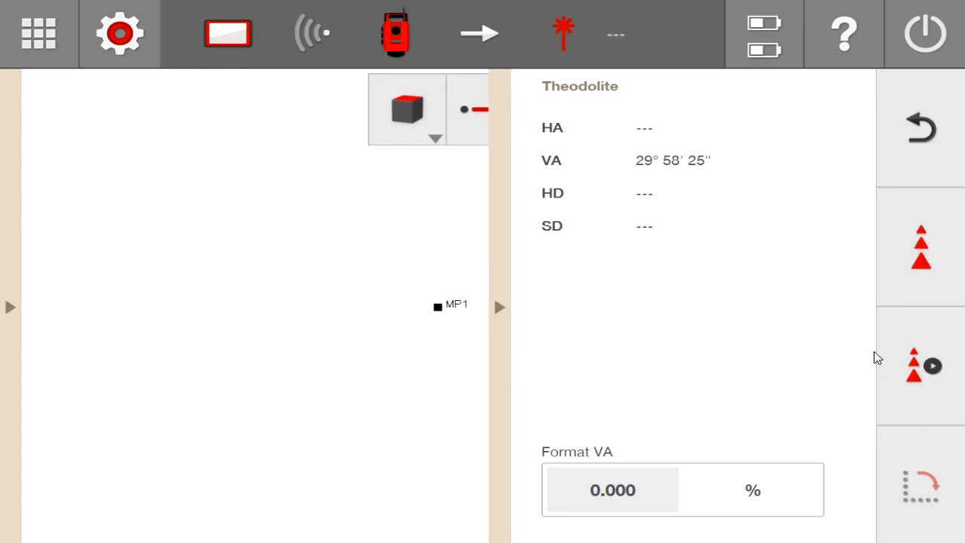
mouse_move(497, 311)
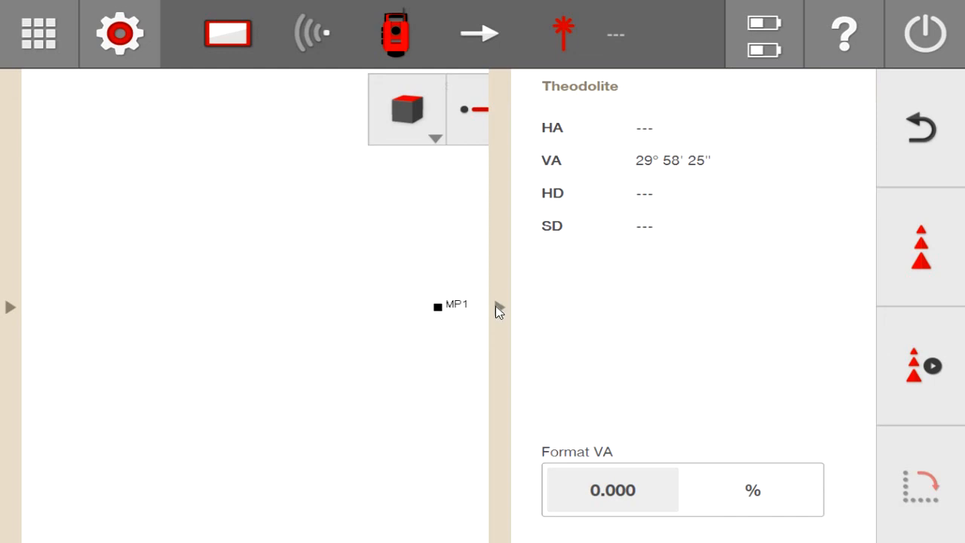
mouse_move(500, 315)
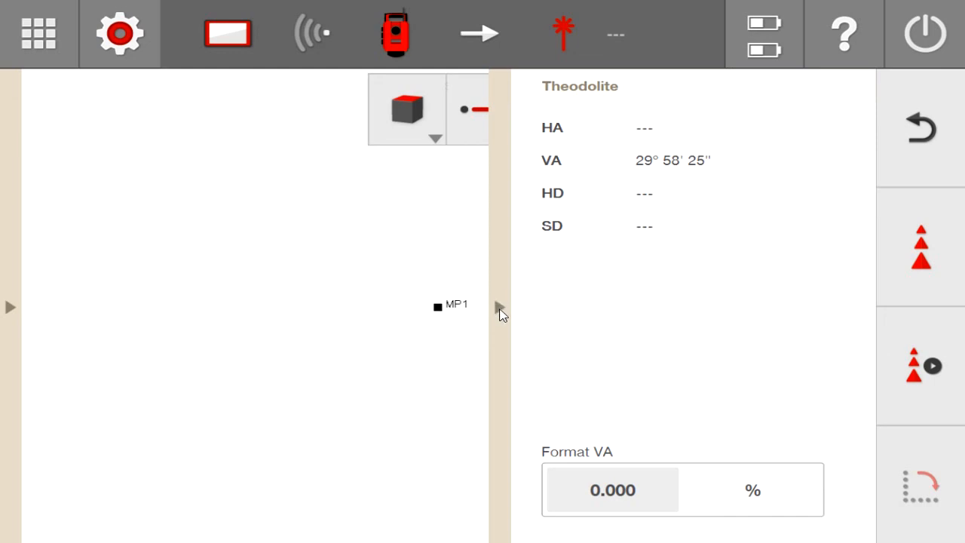
Hide the theodolite readings panel after viewing the 29° 58' 25" vertical angle
click(38, 33)
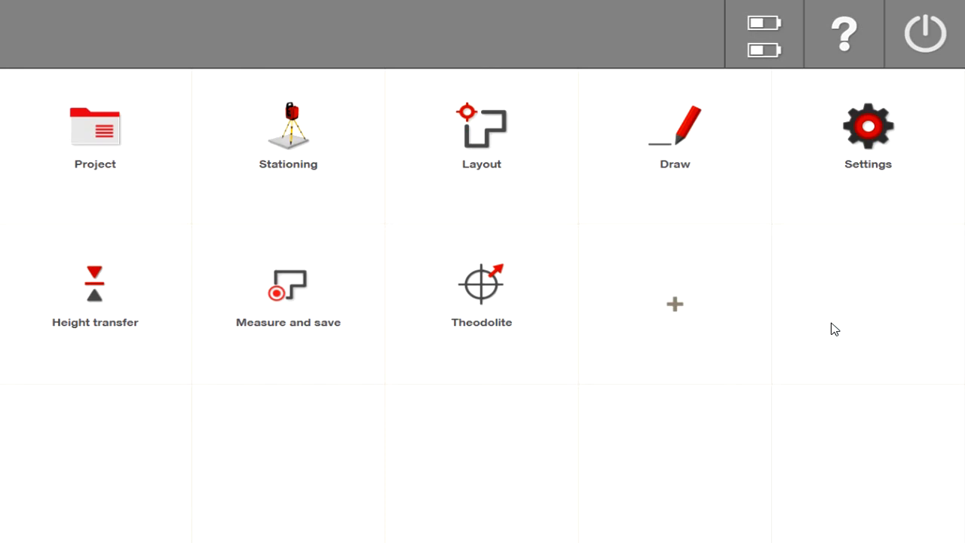
mouse_move(829, 270)
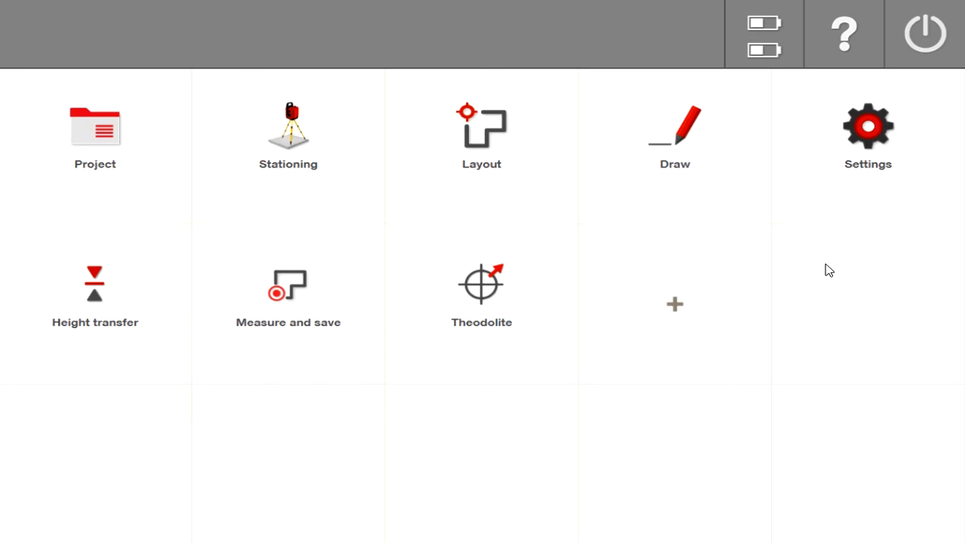